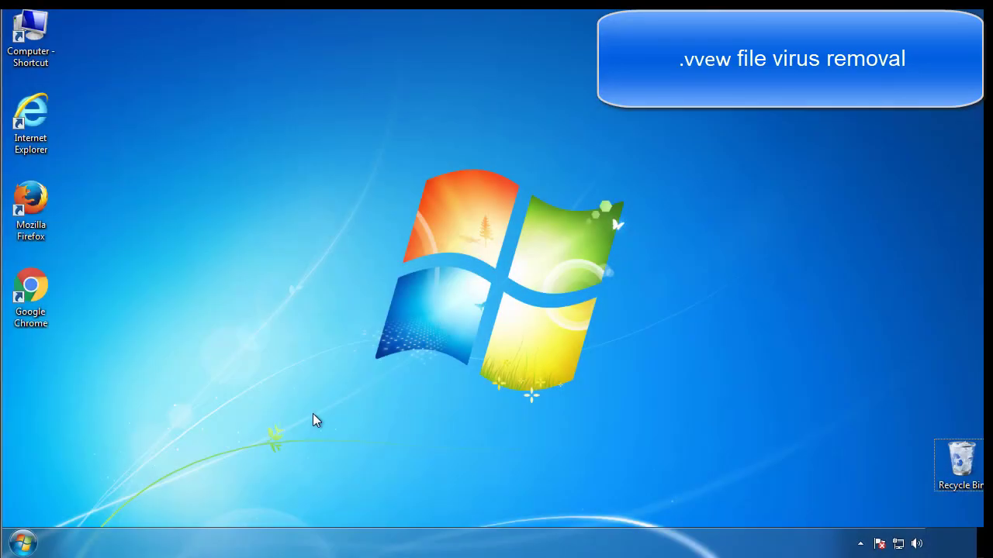
Launch msconfig from the Start menu and enable Safe boot (Minimal) on the Boot tab
{"action": "left_click", "coordinate": [22, 543]}
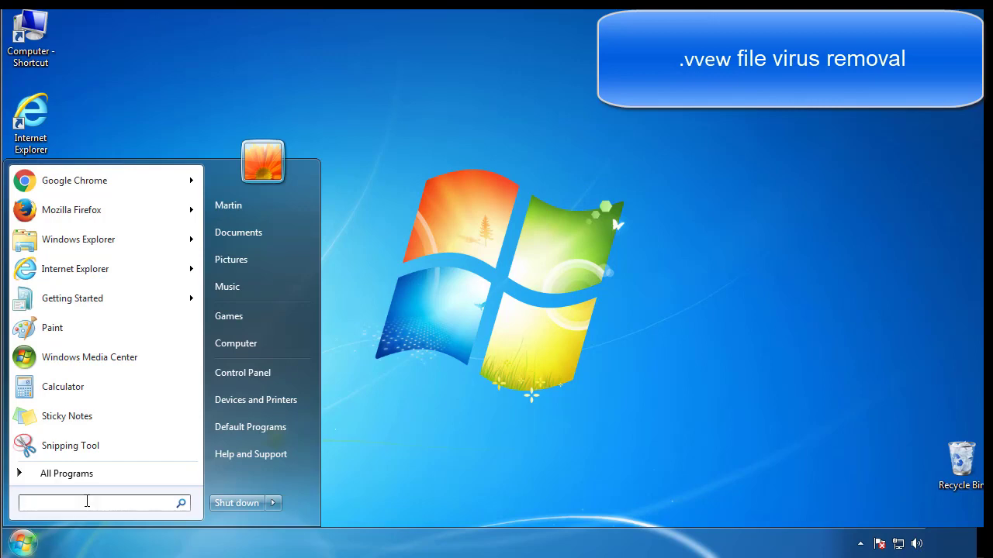
{"action": "type", "text": "mscon"}
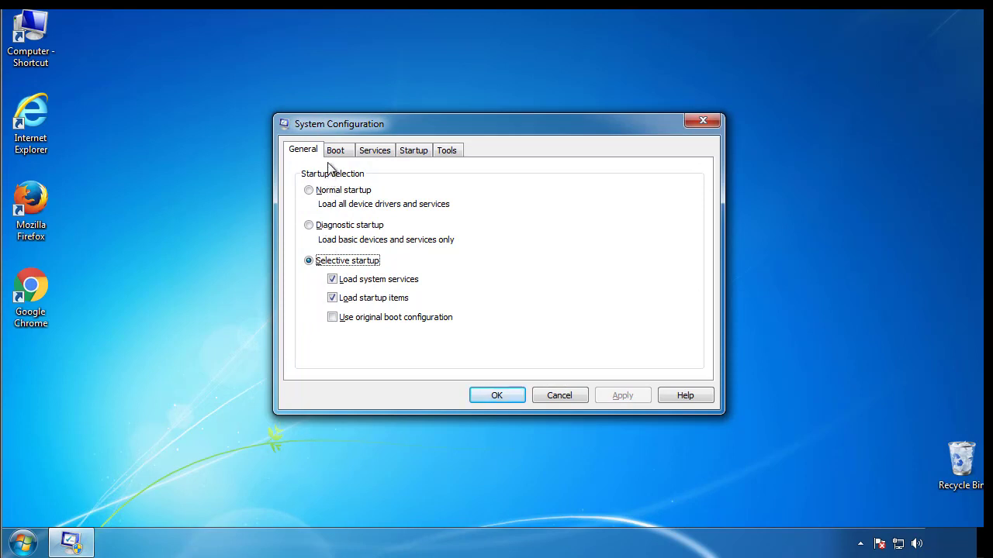
{"action": "left_click", "coordinate": [335, 149]}
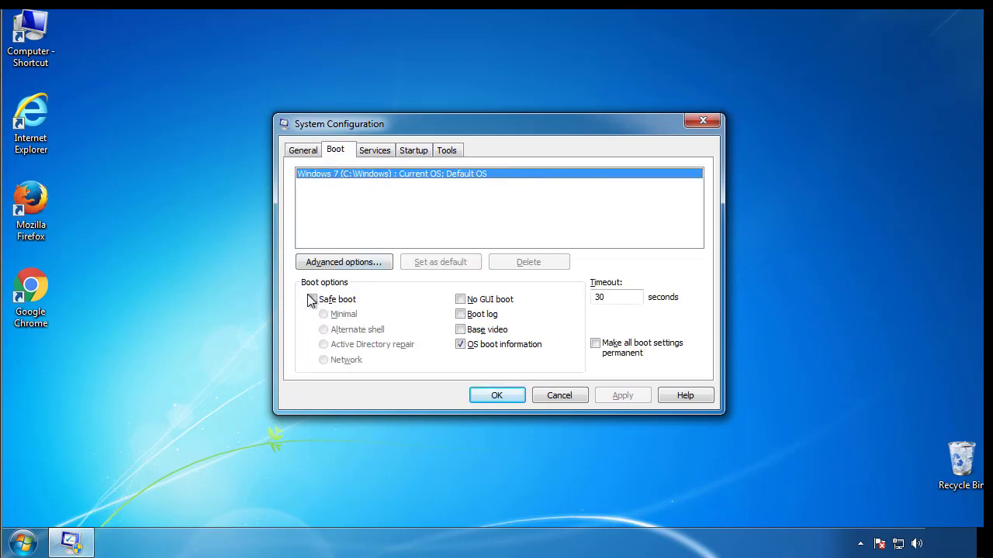
{"action": "left_click", "coordinate": [312, 300]}
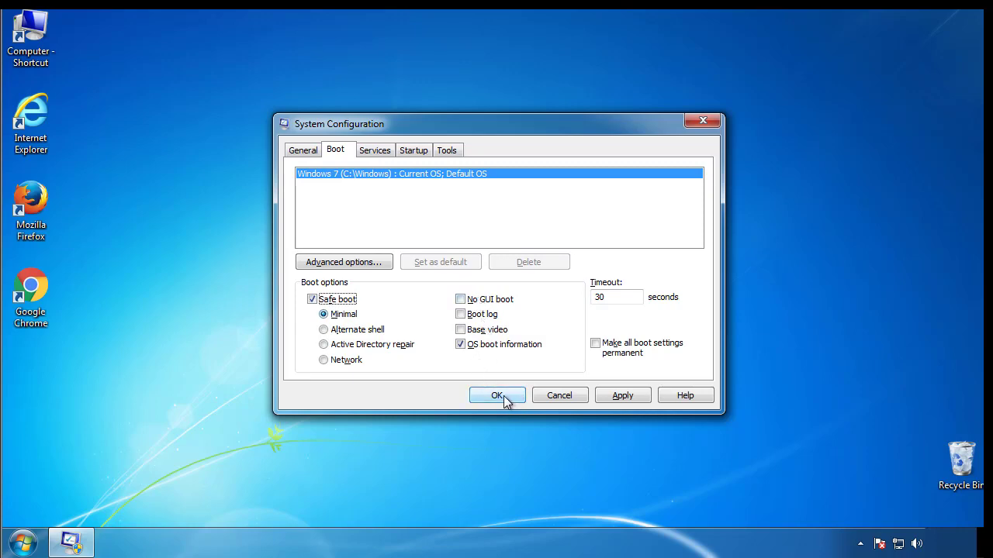
{"action": "left_click", "coordinate": [496, 396]}
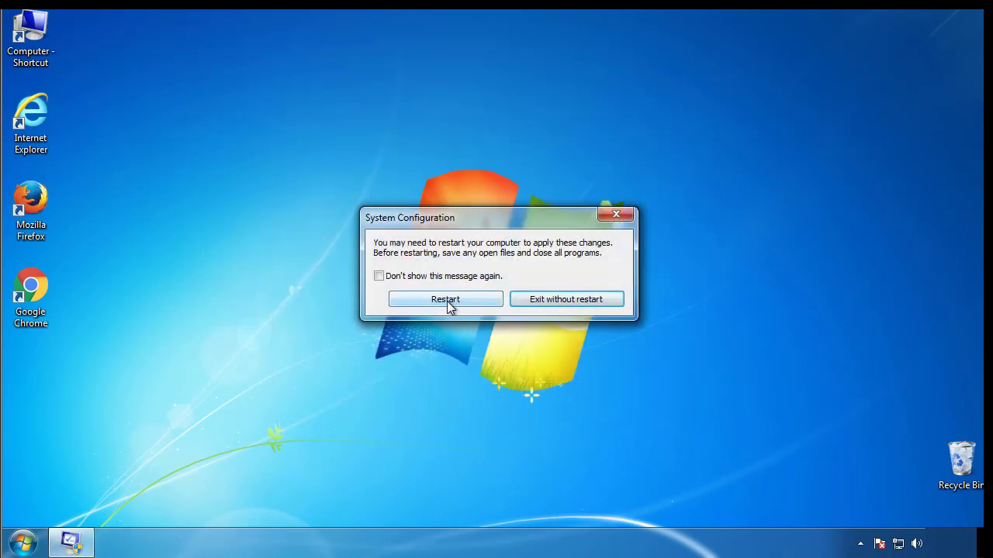
Restart into Safe Mode, dismiss the Safe Mode help and go to Control Panel
{"action": "left_click", "coordinate": [445, 299]}
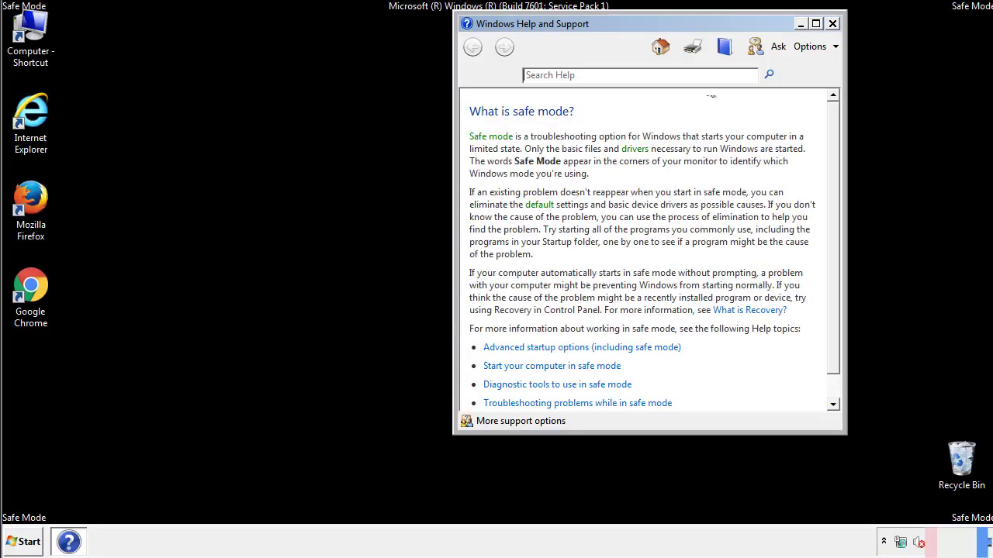
{"action": "left_click", "coordinate": [832, 23]}
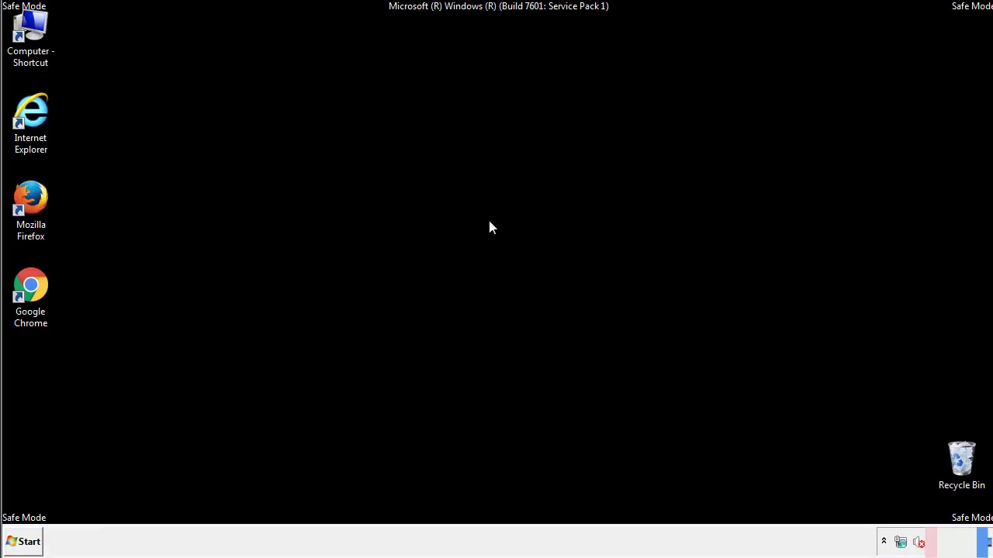
{"action": "left_click", "coordinate": [24, 541]}
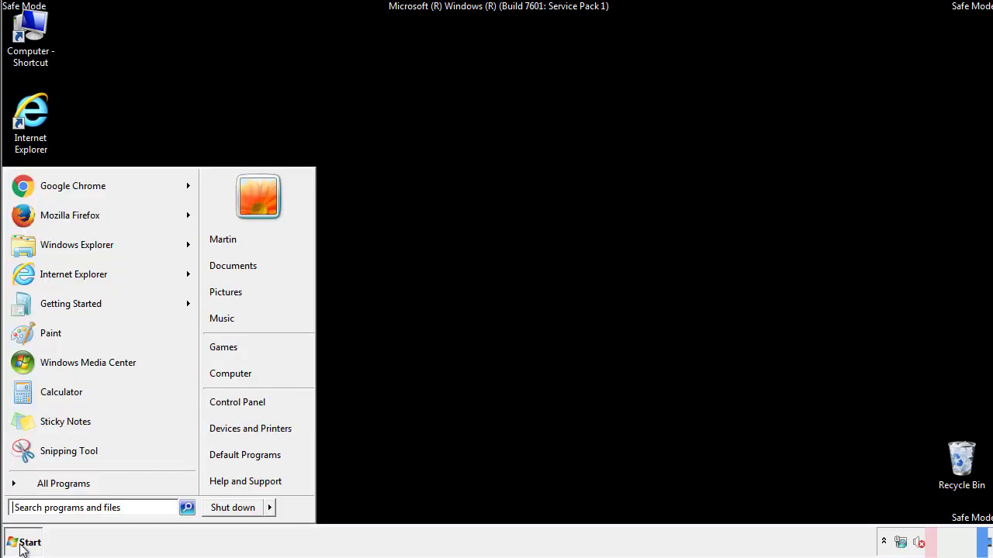
{"action": "left_click", "coordinate": [23, 541]}
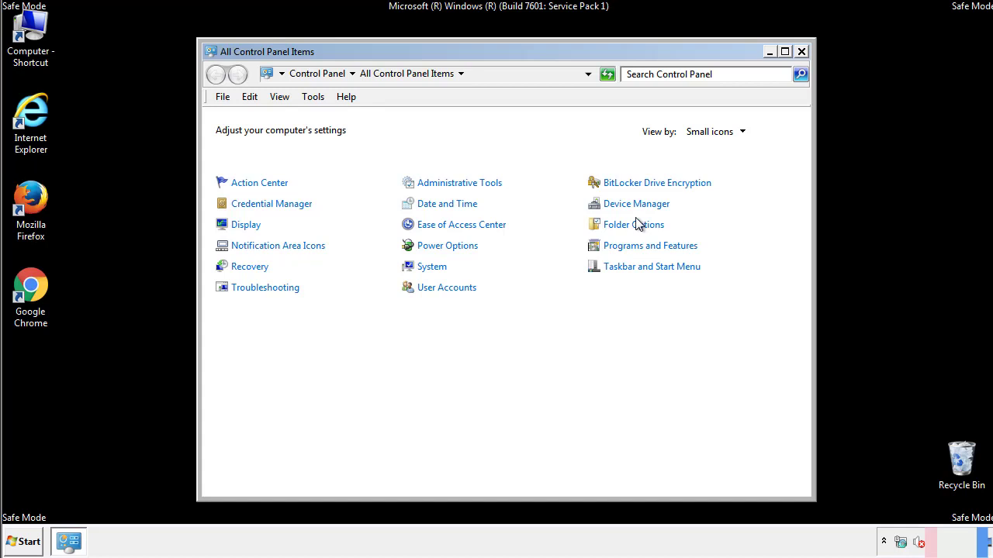
In Folder Options' View settings, choose Show hidden files, folders, and drives
{"action": "left_click", "coordinate": [632, 223]}
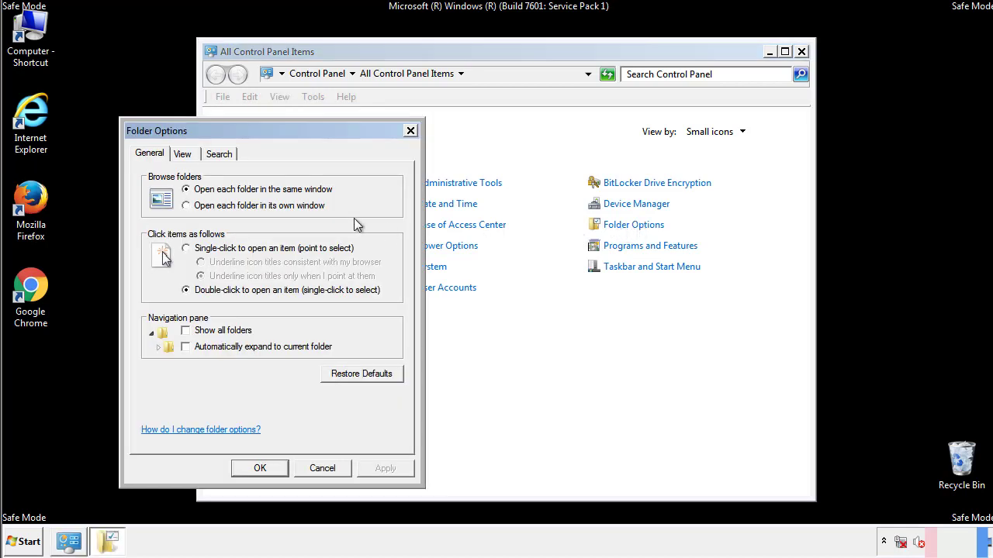
{"action": "left_click", "coordinate": [183, 154]}
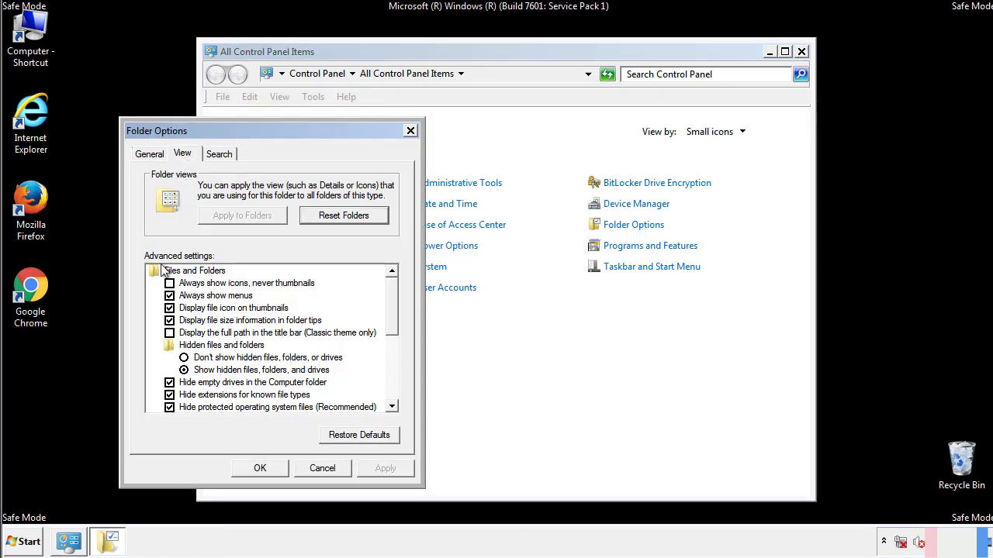
{"action": "left_click", "coordinate": [183, 369]}
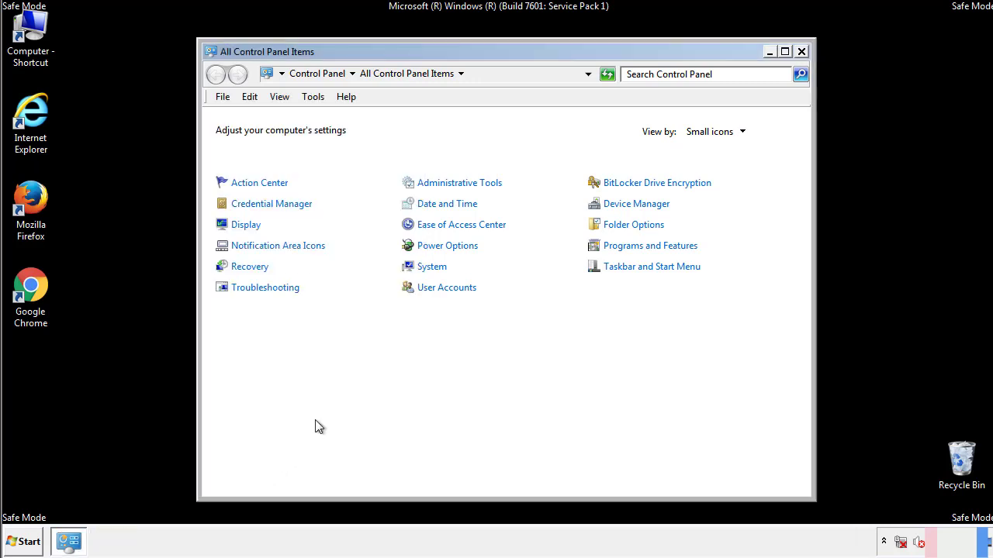
Browse from Computer into C:\Windows\System32\drivers\etc where the hosts file lives
{"action": "left_click", "coordinate": [800, 52]}
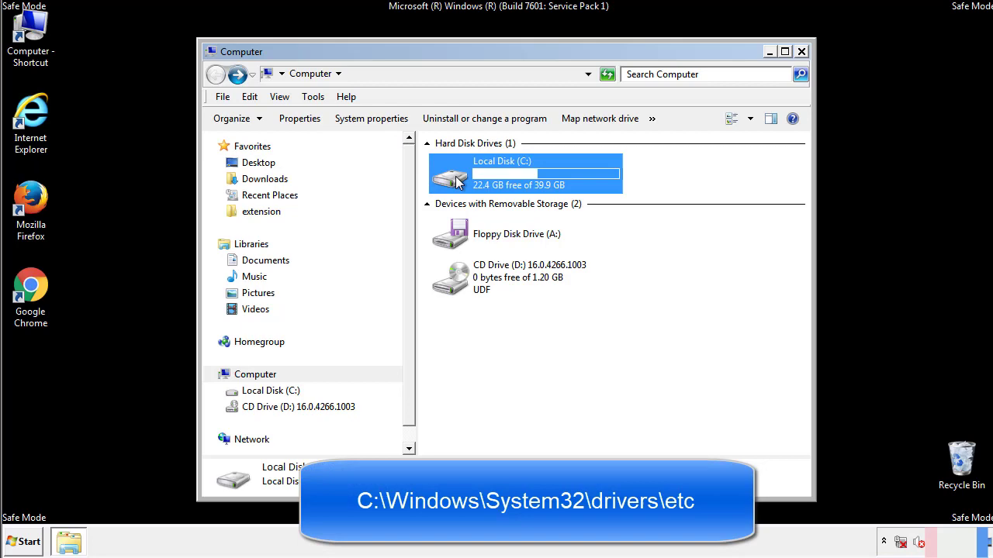
{"action": "double_click", "coordinate": [524, 174]}
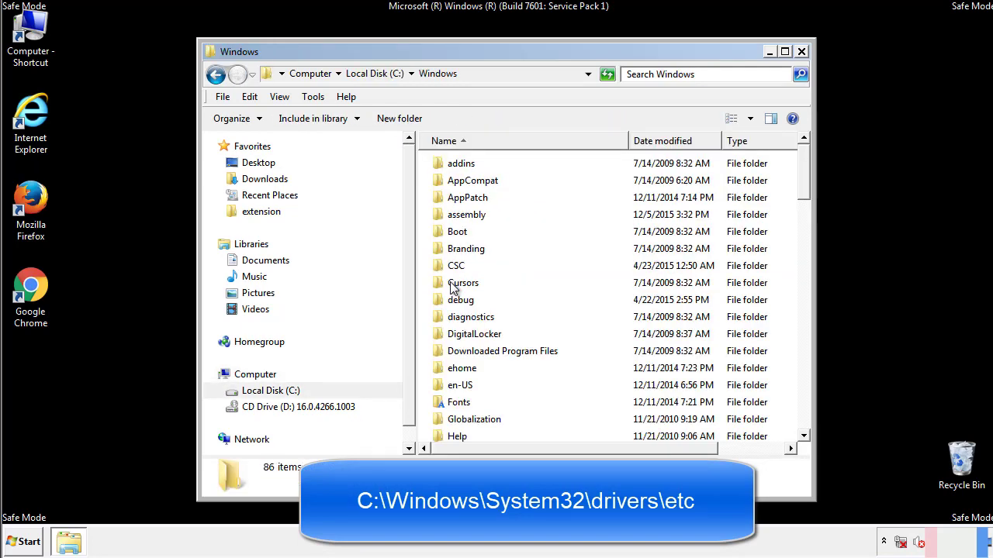
{"action": "scroll", "scroll_direction": "down", "scroll_amount": 3}
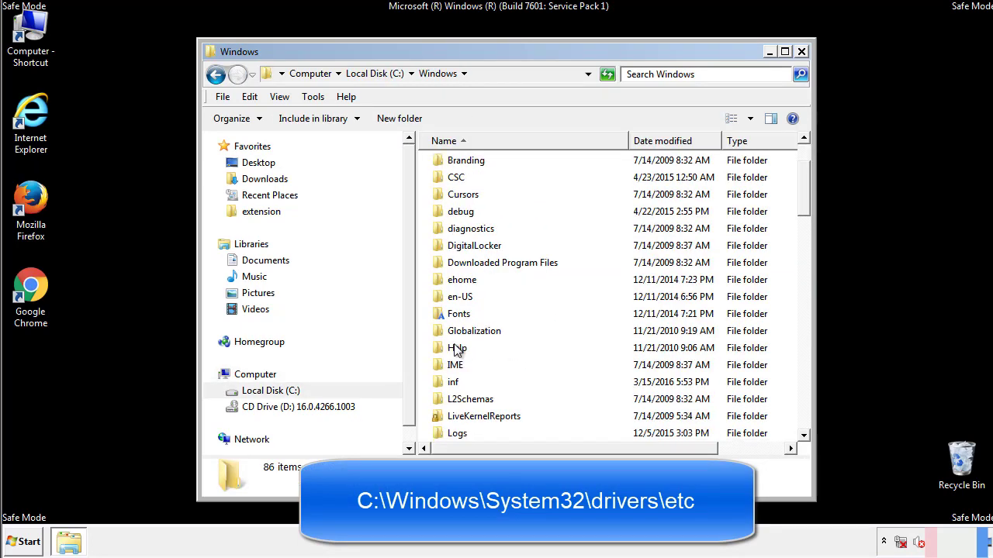
{"action": "scroll", "scroll_direction": "down", "scroll_amount": 3}
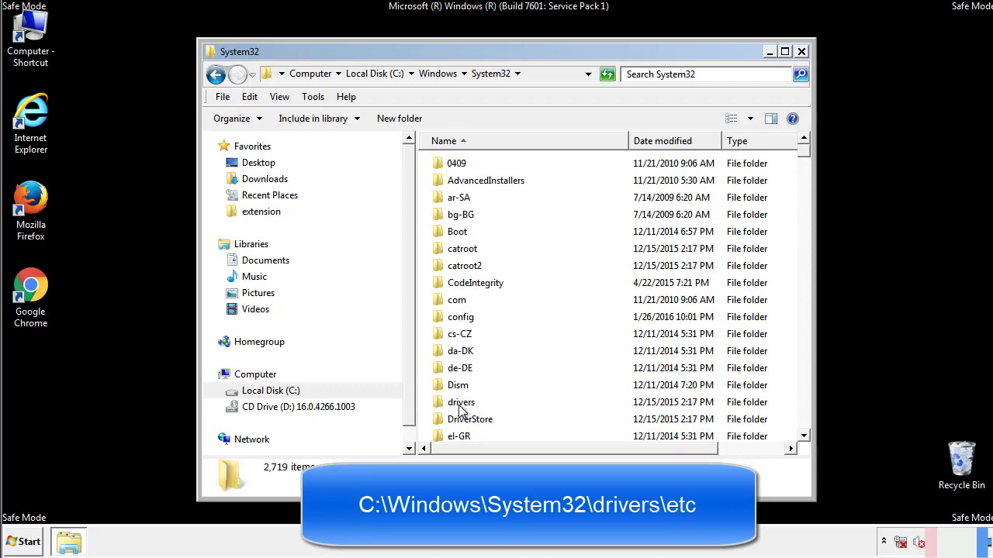
{"action": "double_click", "coordinate": [460, 402]}
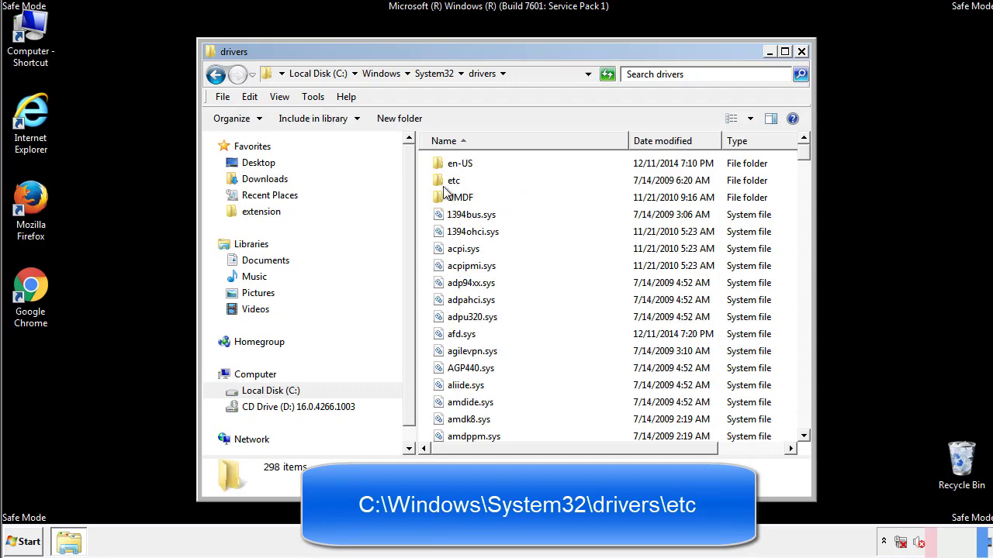
{"action": "double_click", "coordinate": [452, 180]}
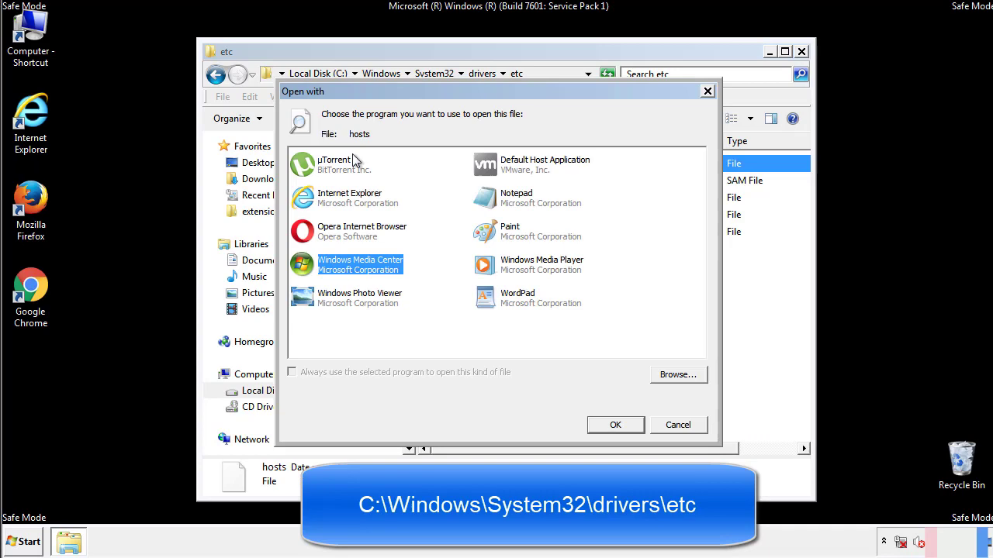
{"action": "mouse_move", "coordinate": [503, 203]}
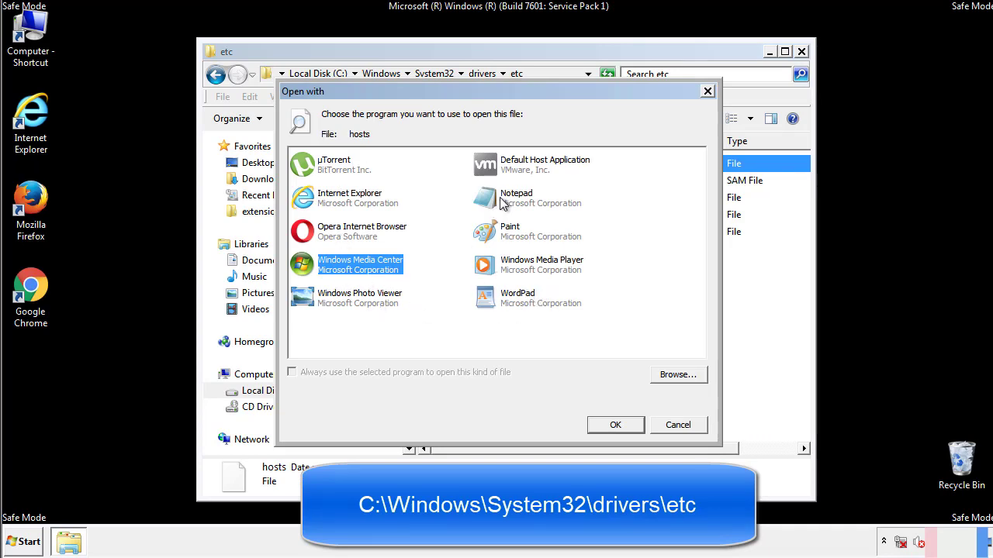
Edit hosts in Notepad, delete the four suspicious address entries, then close Notepad and Explorer
{"action": "left_click", "coordinate": [615, 425]}
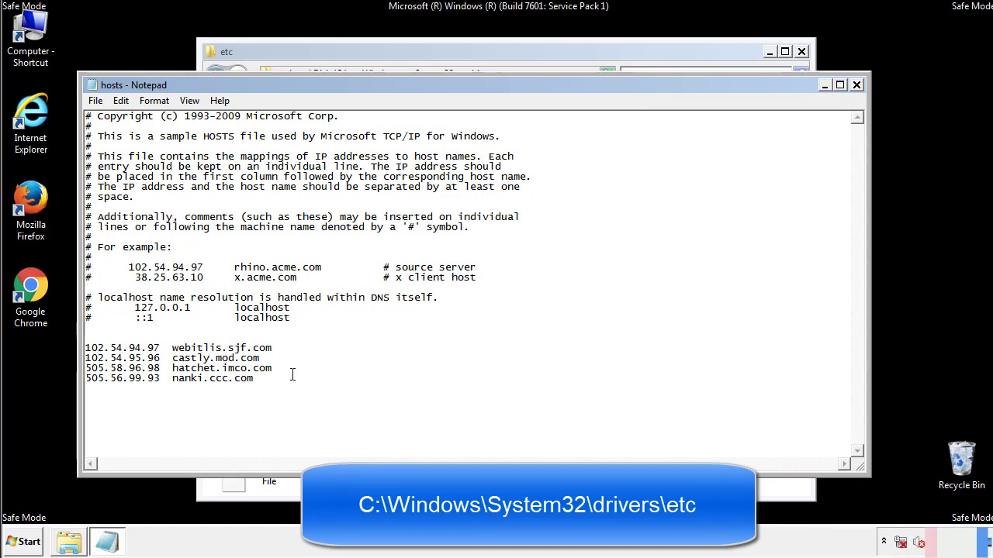
{"action": "left_click_drag", "start_coordinate": [86, 348], "coordinate": [273, 378]}
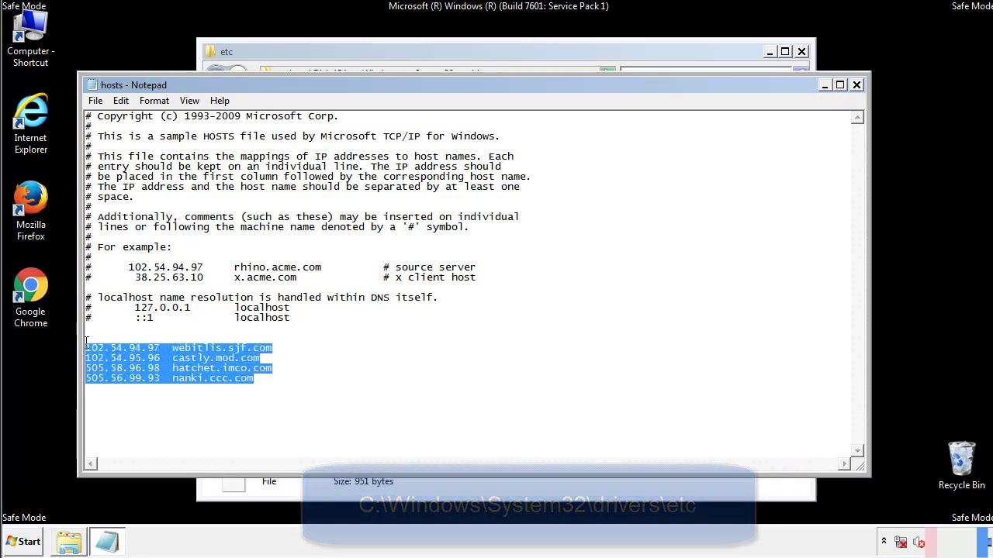
{"action": "key", "text": "Delete"}
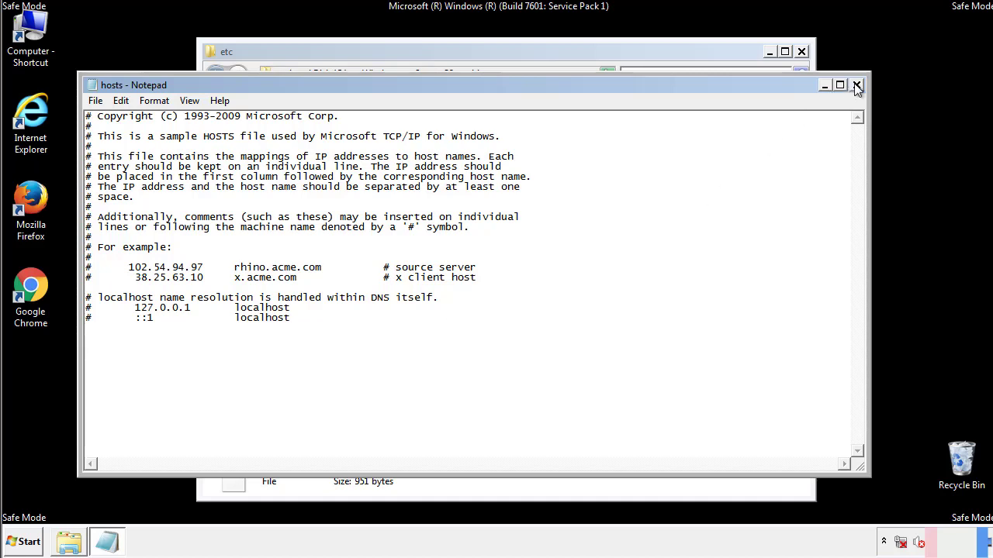
{"action": "left_click", "coordinate": [856, 84]}
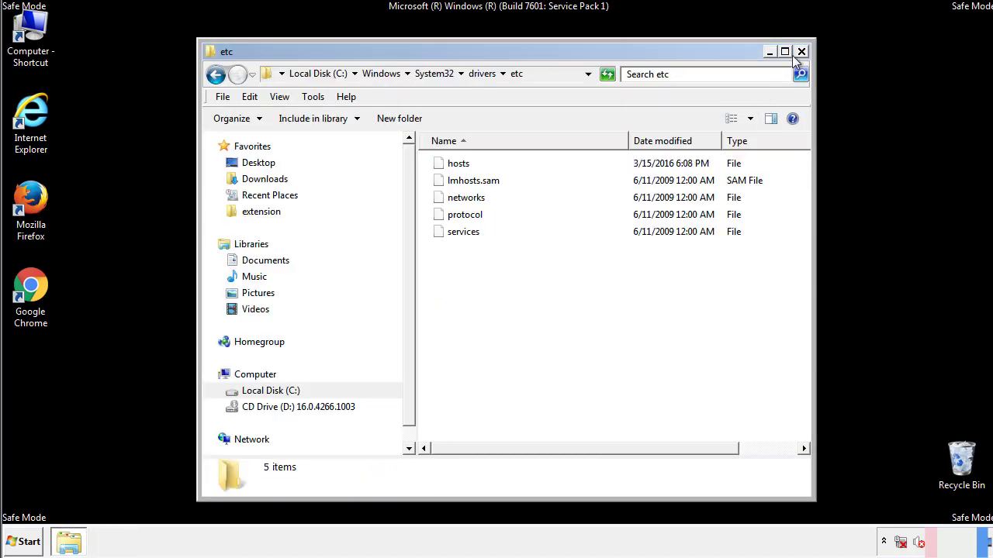
{"action": "left_click", "coordinate": [801, 51]}
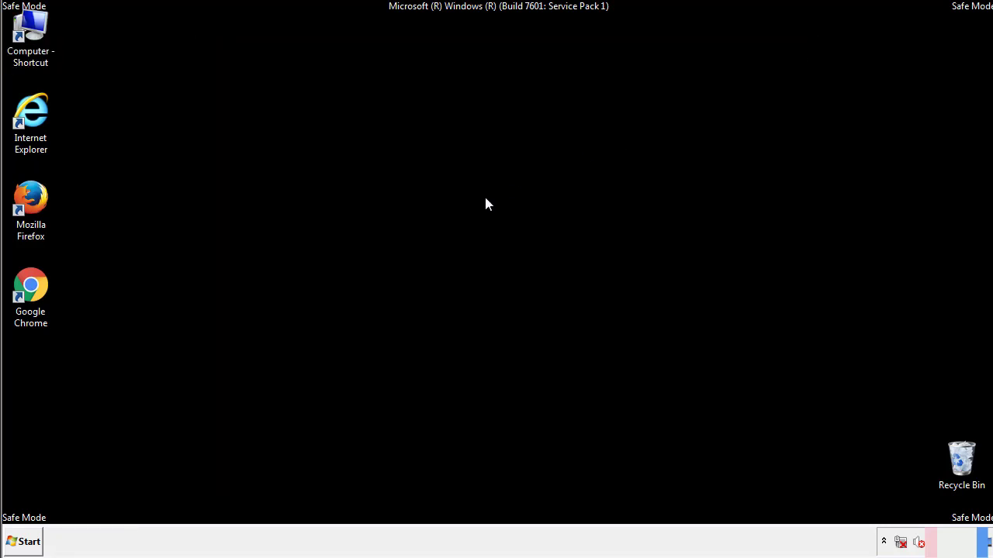
Reach the Startup folder from All Programs and select AdsInOne, recover.aesir, systemreg.aesir and tavanero
{"action": "left_click", "coordinate": [24, 541]}
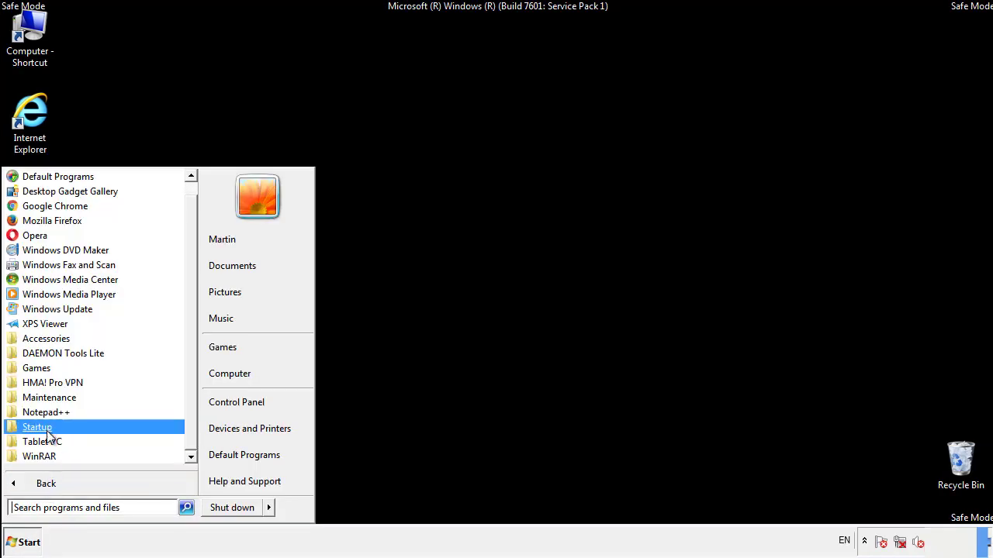
{"action": "right_click", "coordinate": [37, 427]}
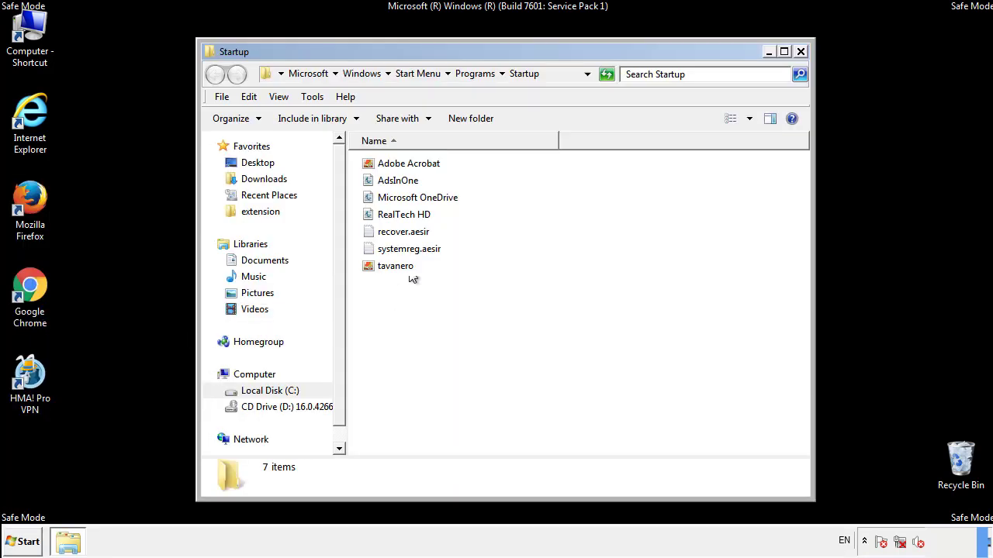
{"action": "left_click", "coordinate": [397, 179]}
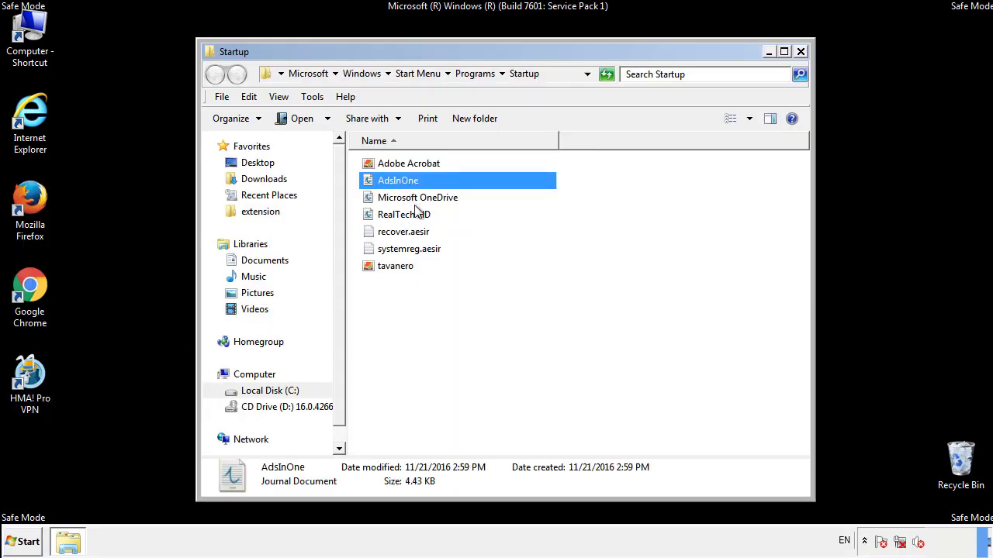
{"action": "left_click", "coordinate": [409, 248]}
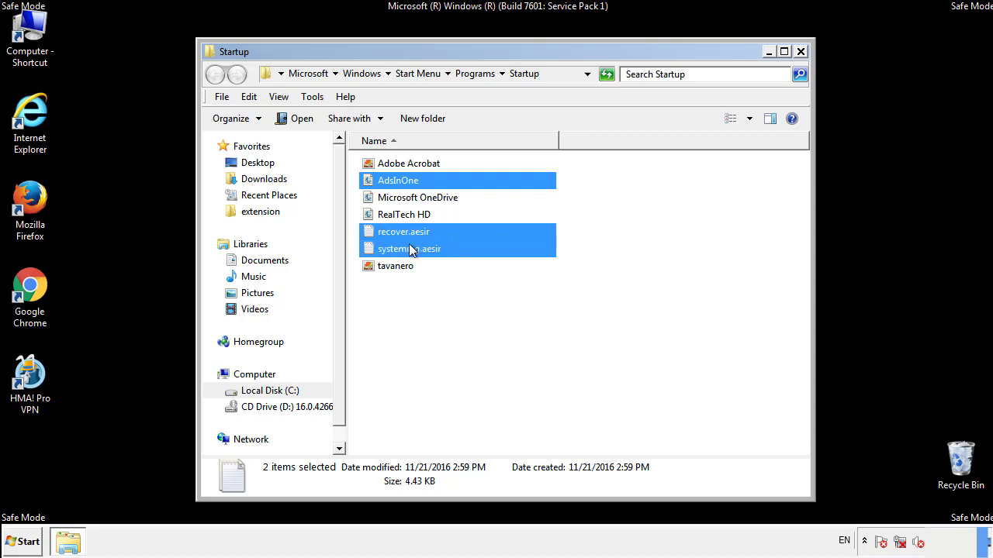
Delete the four suspicious startup items to the Recycle Bin and close the folder
{"action": "right_click", "coordinate": [395, 266]}
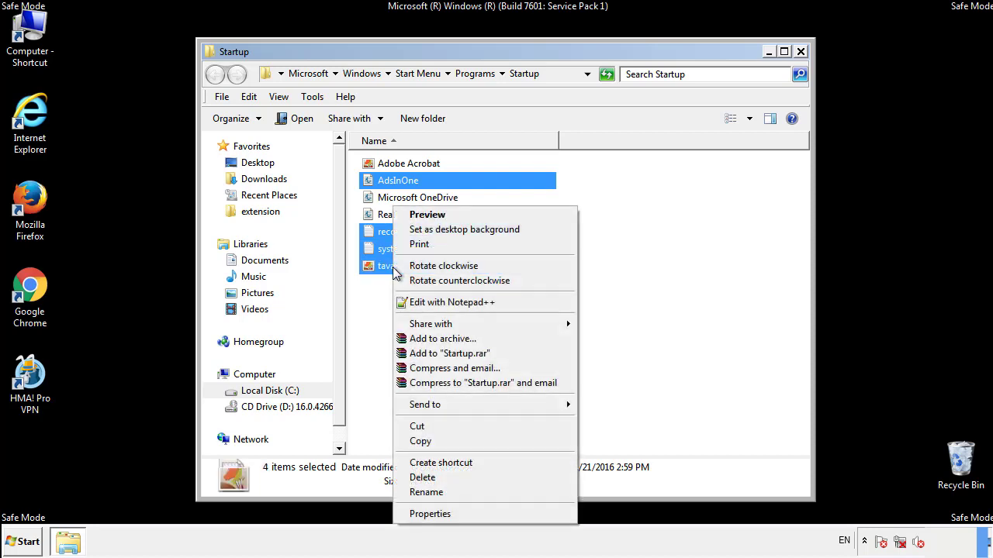
{"action": "left_click", "coordinate": [422, 478]}
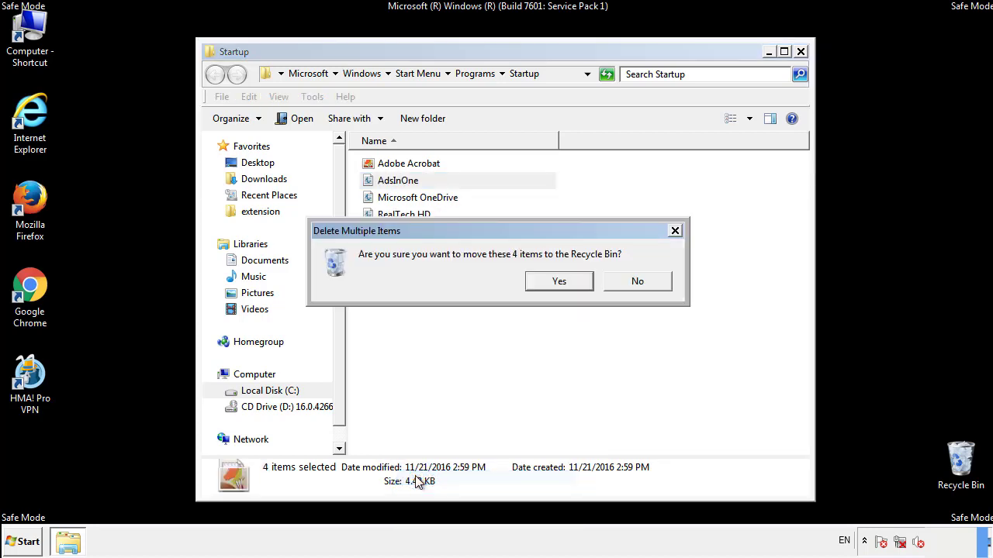
{"action": "left_click", "coordinate": [559, 281]}
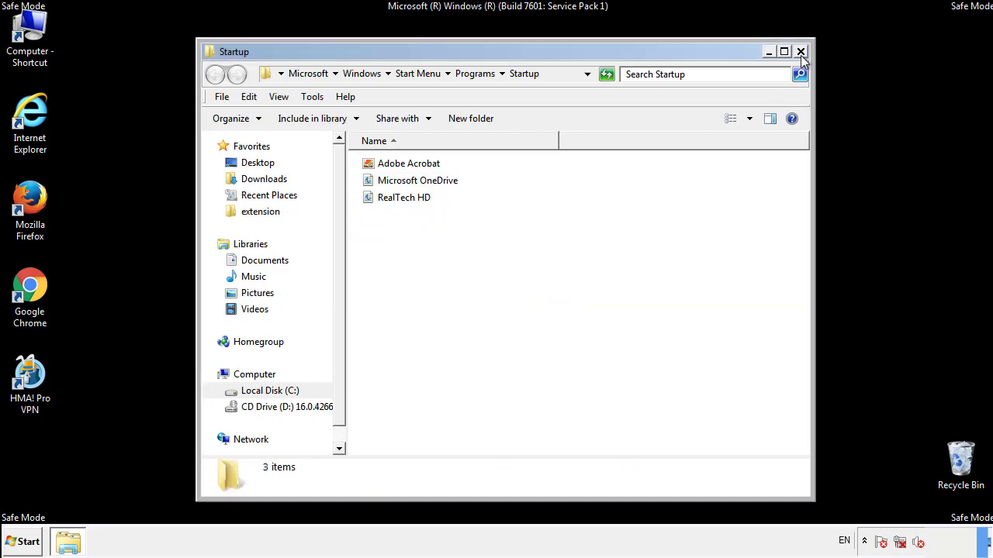
{"action": "left_click", "coordinate": [800, 52]}
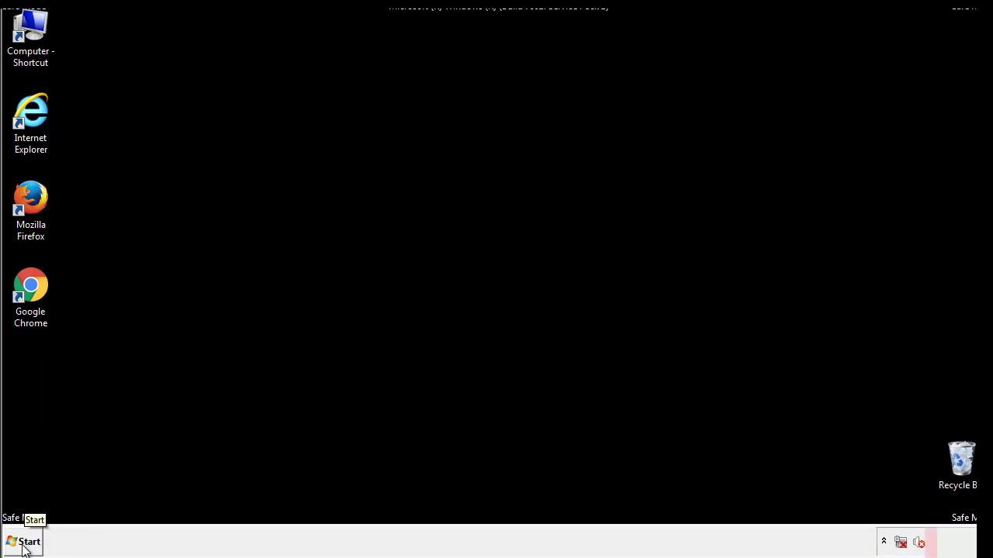
Launch regedit from the Start menu and expand HKEY_LOCAL_MACHINE\SOFTWARE
{"action": "left_click", "coordinate": [25, 541]}
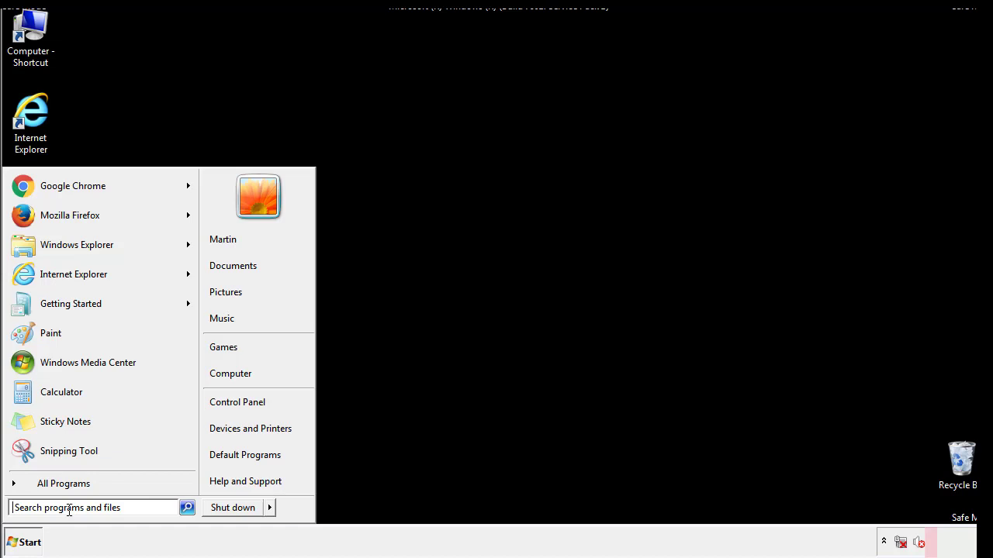
{"action": "type", "text": "reged"}
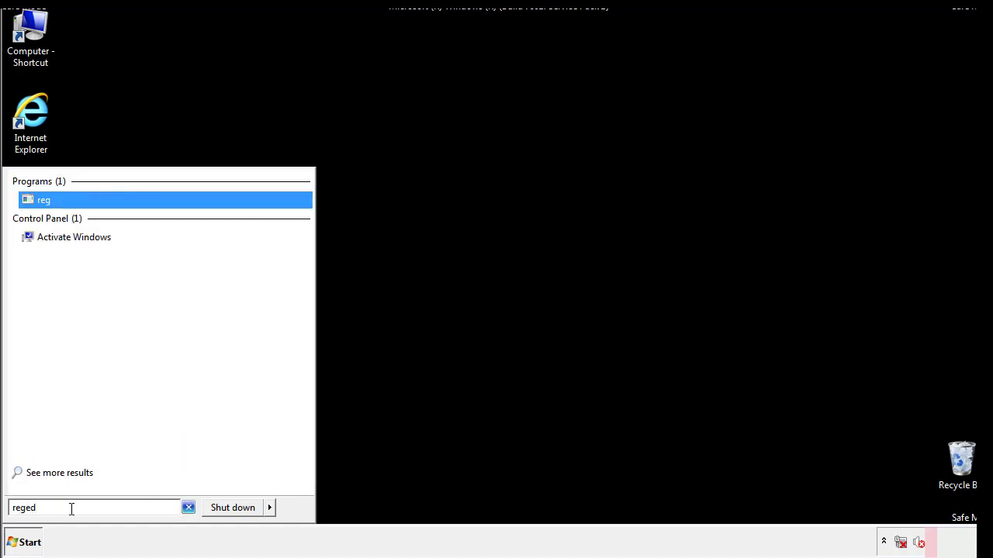
{"action": "left_click", "coordinate": [44, 199]}
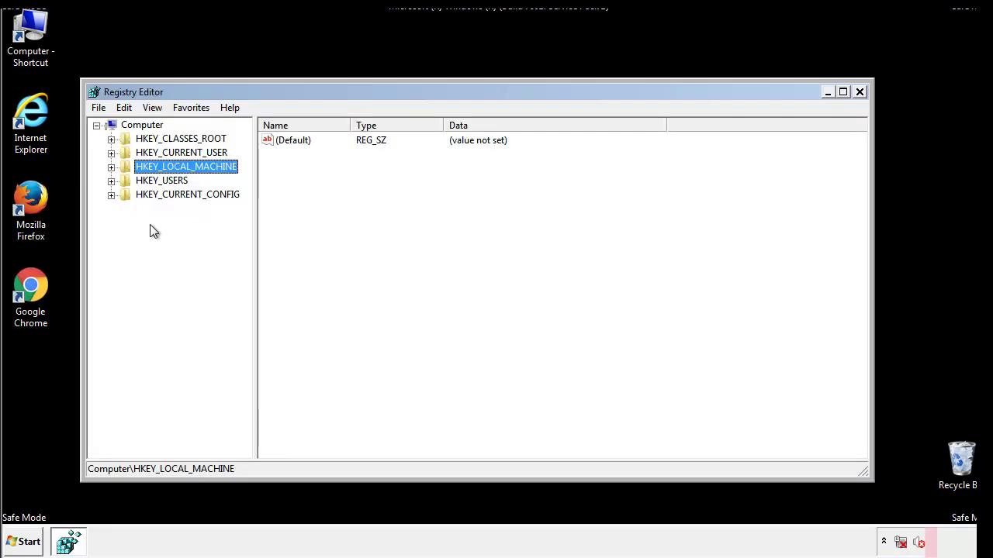
{"action": "left_click", "coordinate": [111, 166]}
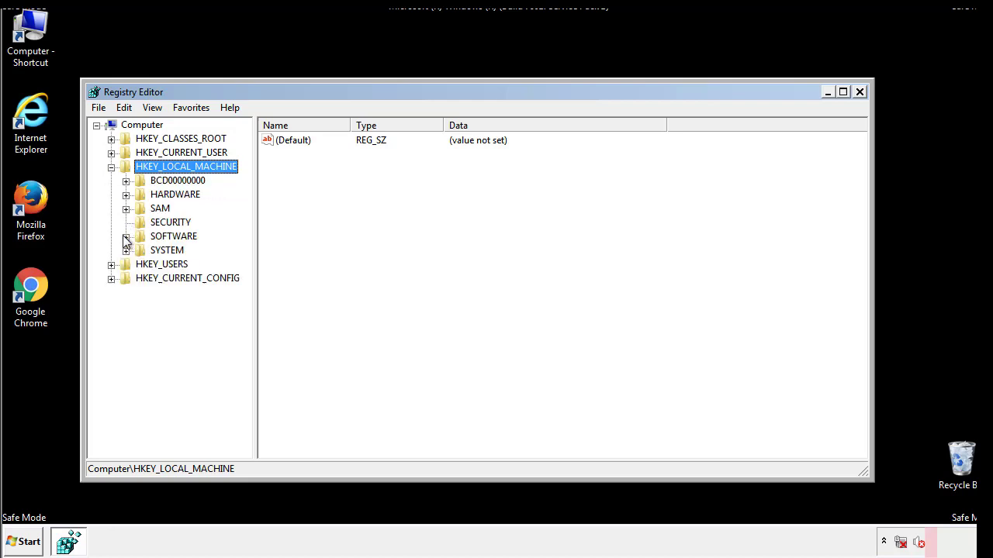
{"action": "left_click", "coordinate": [127, 236]}
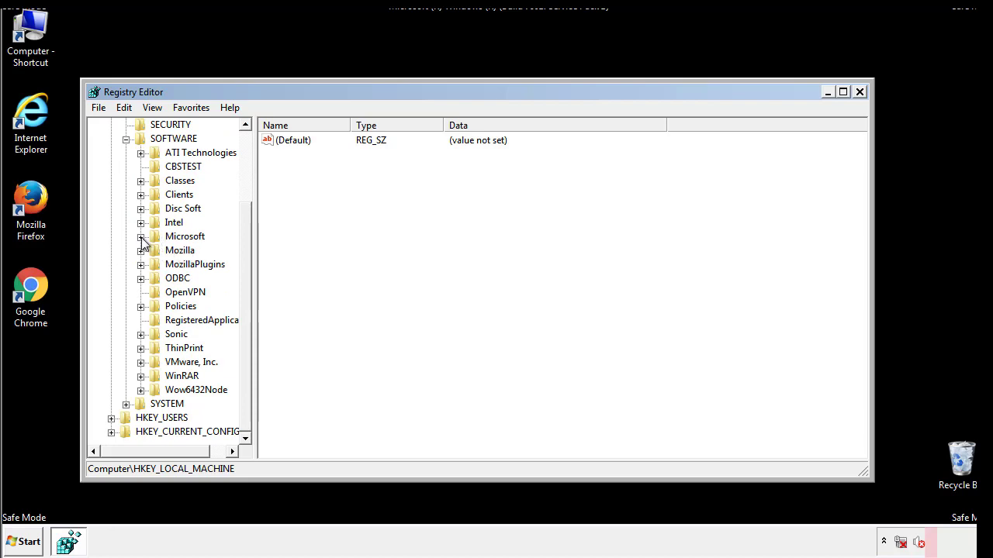
Expand Microsoft and Windows down to the CurrentVersion Run and RunOnce keys
{"action": "left_click", "coordinate": [140, 236]}
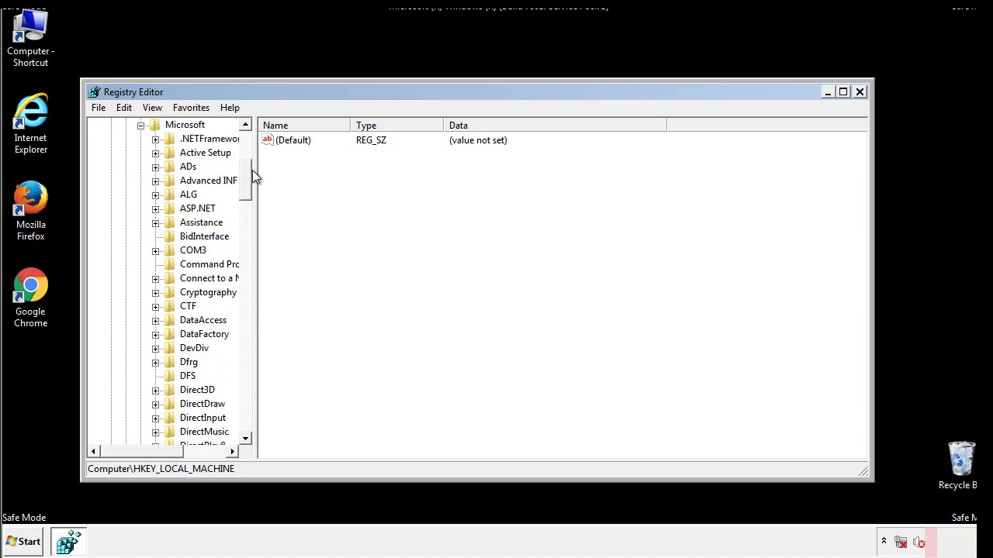
{"action": "scroll", "scroll_direction": "down", "scroll_amount": 3}
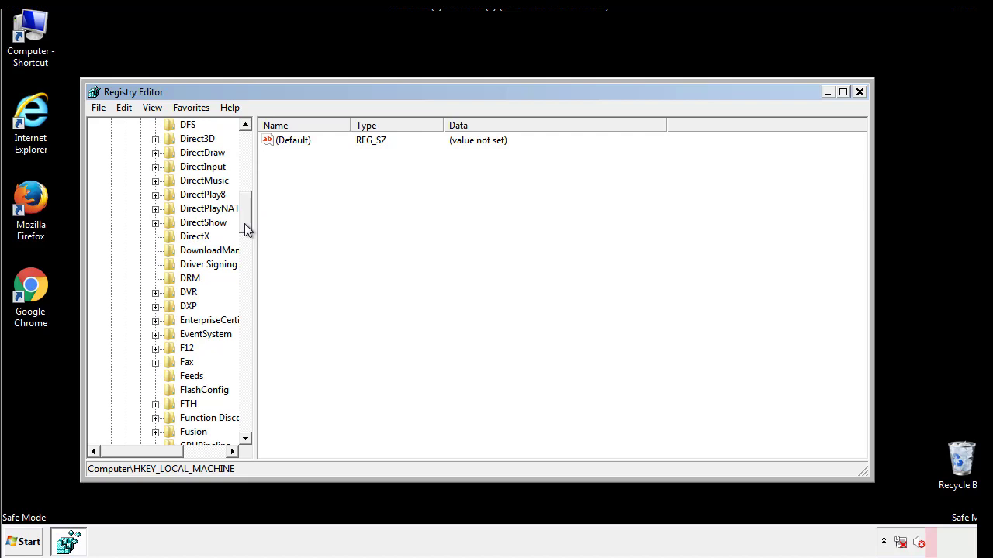
{"action": "scroll", "scroll_direction": "down", "scroll_amount": 3}
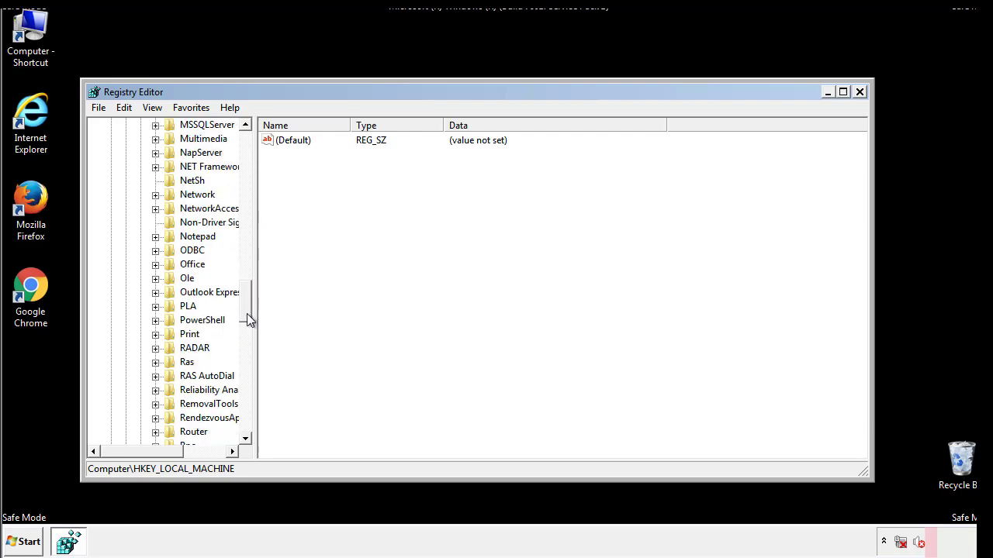
{"action": "scroll", "scroll_direction": "down", "scroll_amount": 3}
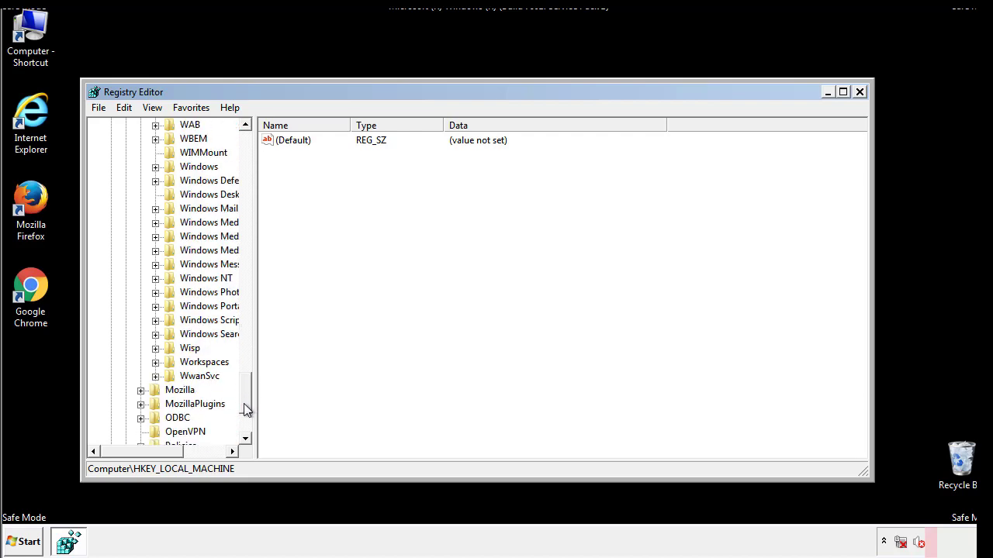
{"action": "left_click", "coordinate": [155, 236]}
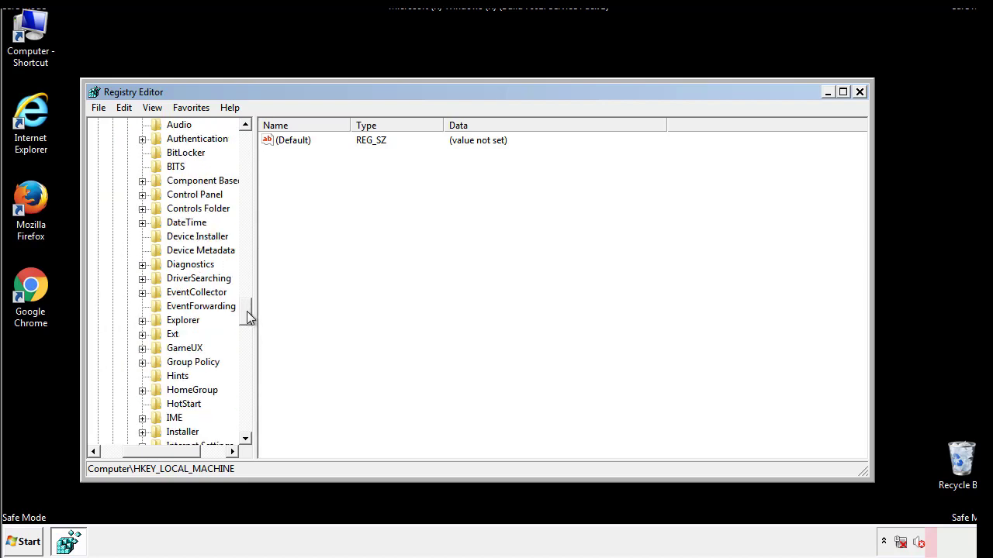
{"action": "scroll", "scroll_direction": "down", "scroll_amount": 3}
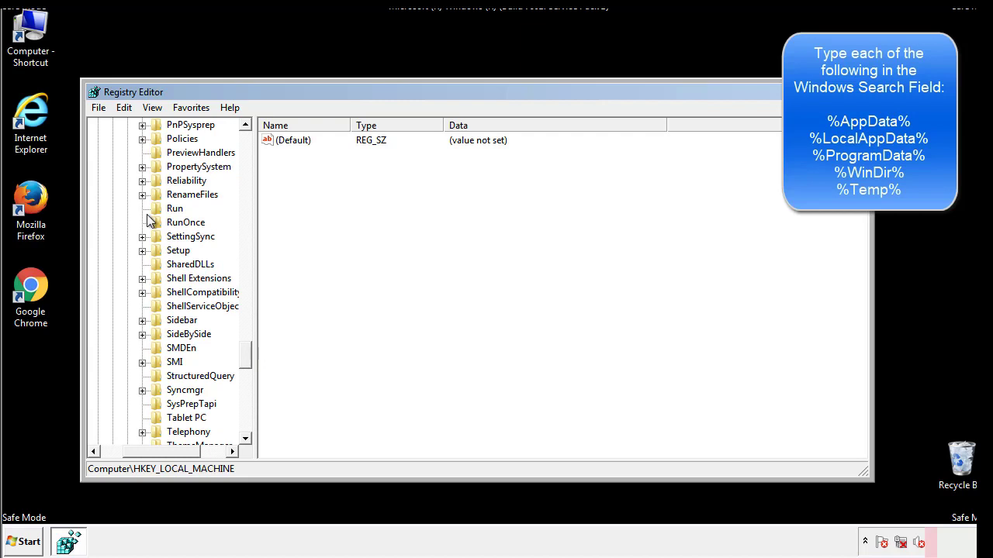
Delete the tappi.loc value from HKLM's Run key, keeping only the VMware entry
{"action": "left_click", "coordinate": [174, 208]}
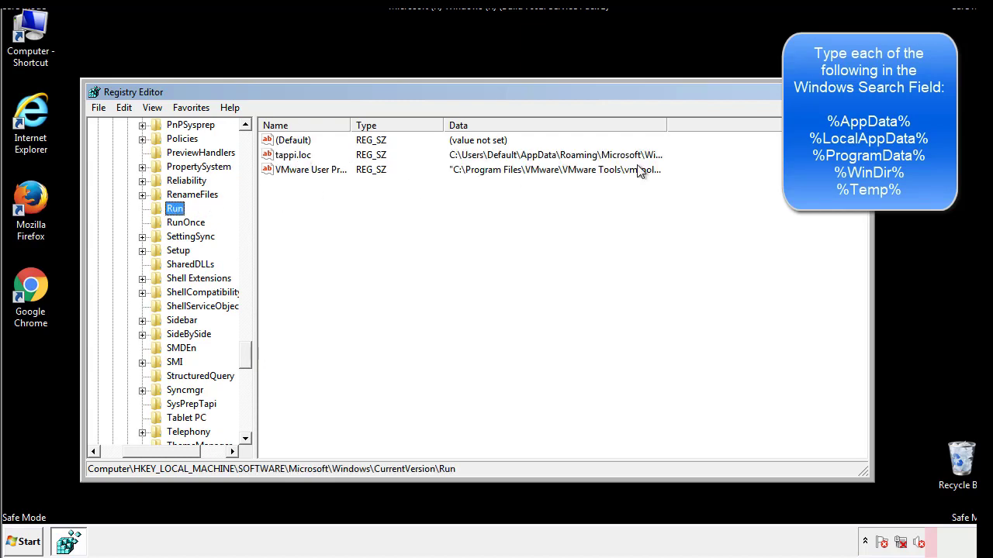
{"action": "left_click", "coordinate": [294, 155]}
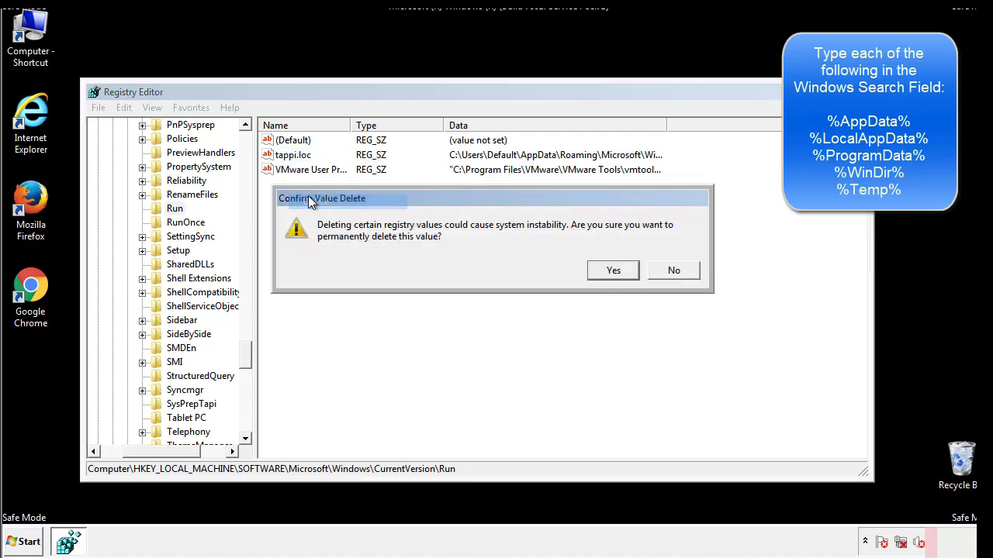
{"action": "left_click", "coordinate": [612, 270]}
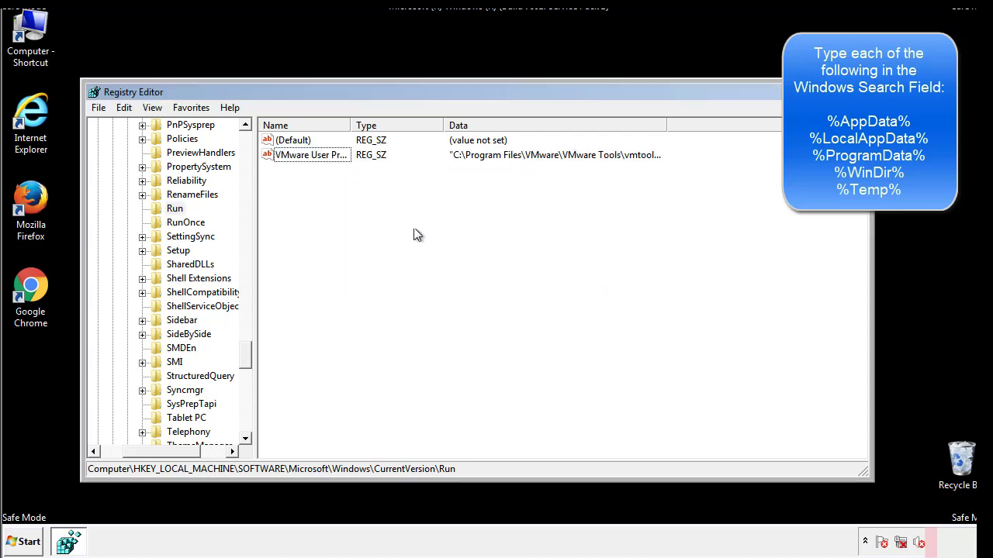
{"action": "scroll", "scroll_direction": "down", "scroll_amount": 3}
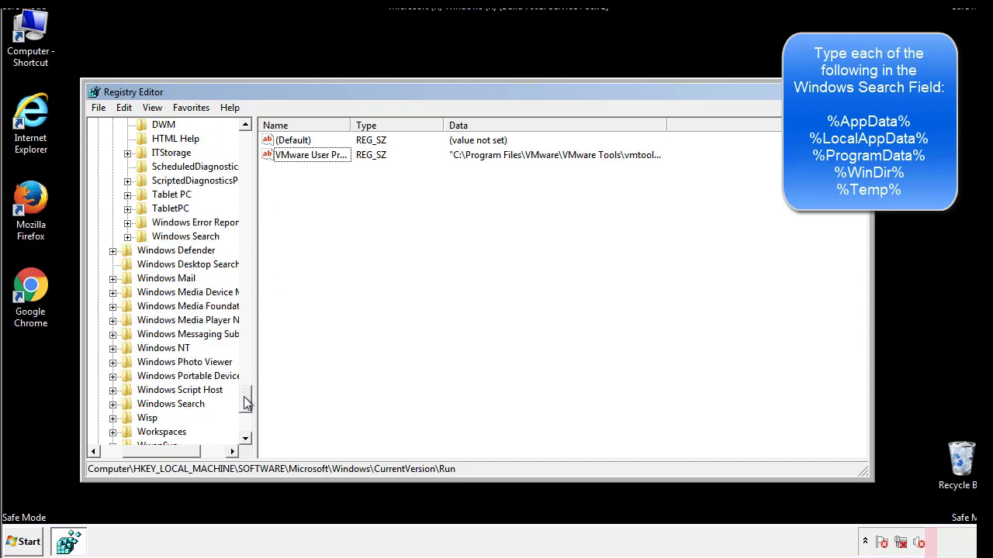
{"action": "scroll", "scroll_direction": "down", "scroll_amount": 3}
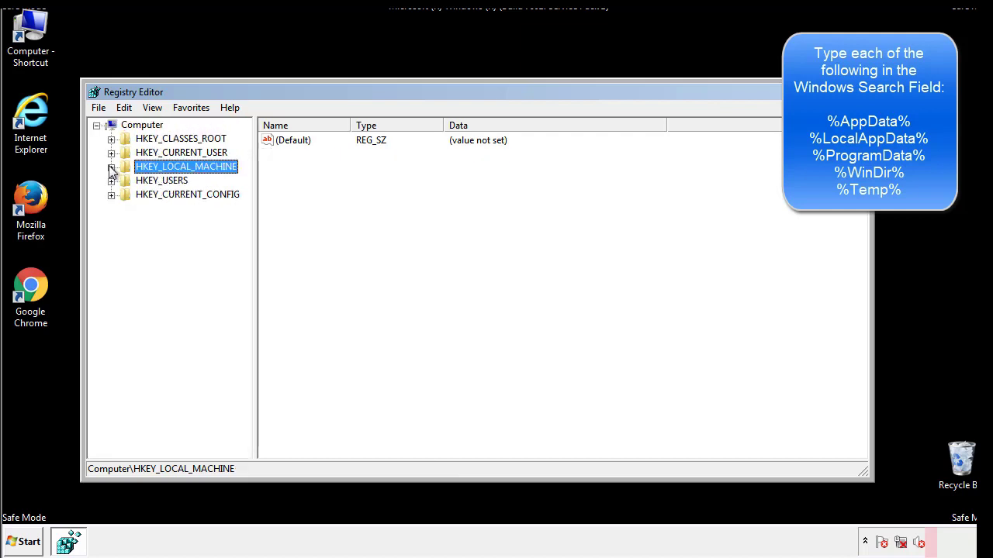
Expand HKEY_CURRENT_USER\Software\Microsoft\Windows\CurrentVersion and view its Run key's DAEMON Tools Lite entry
{"action": "left_click", "coordinate": [112, 152]}
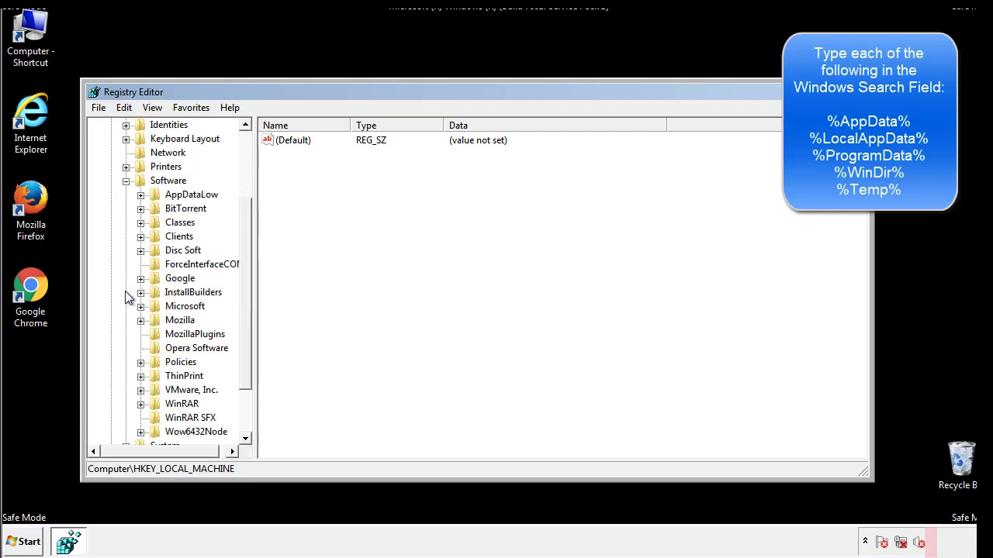
{"action": "scroll", "scroll_direction": "down", "scroll_amount": 3}
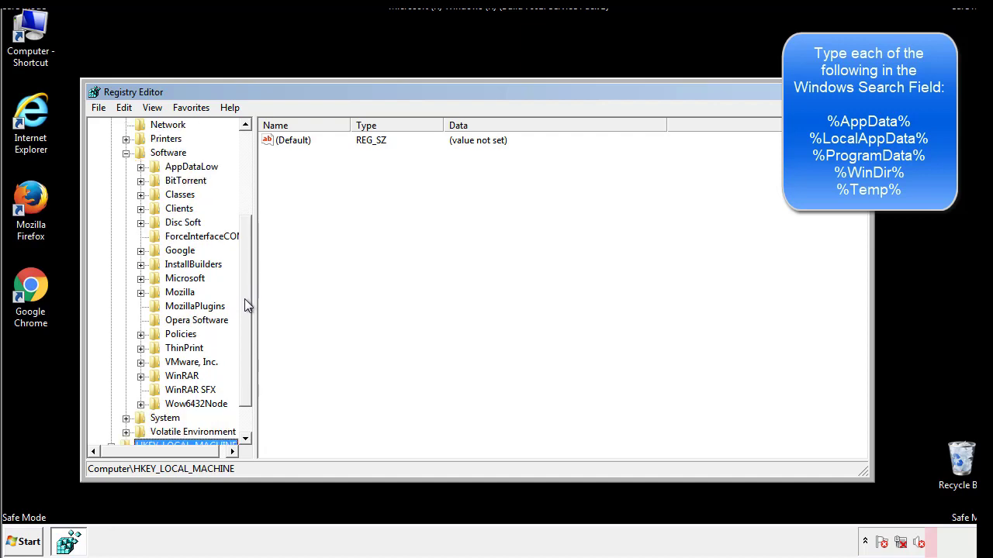
{"action": "mouse_move", "coordinate": [158, 313]}
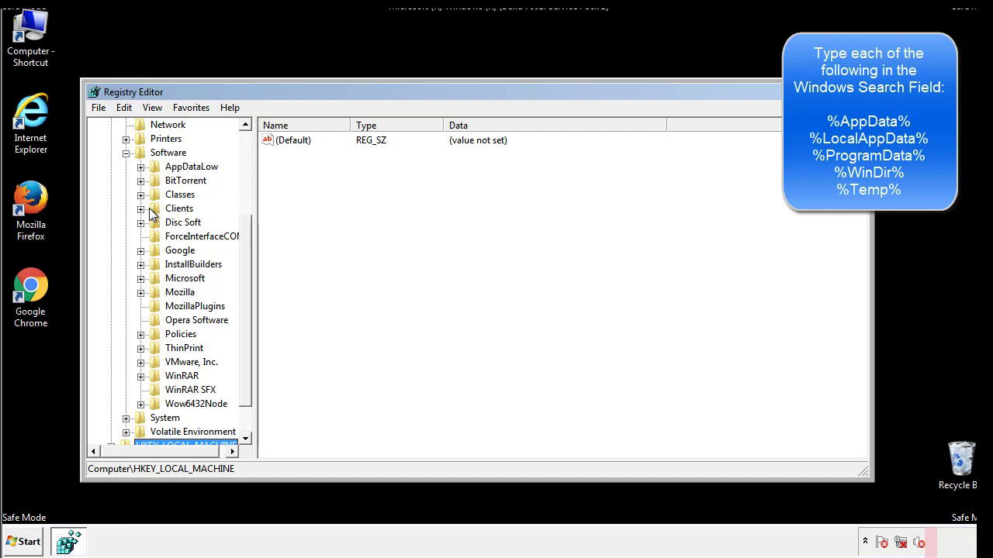
{"action": "left_click", "coordinate": [140, 278]}
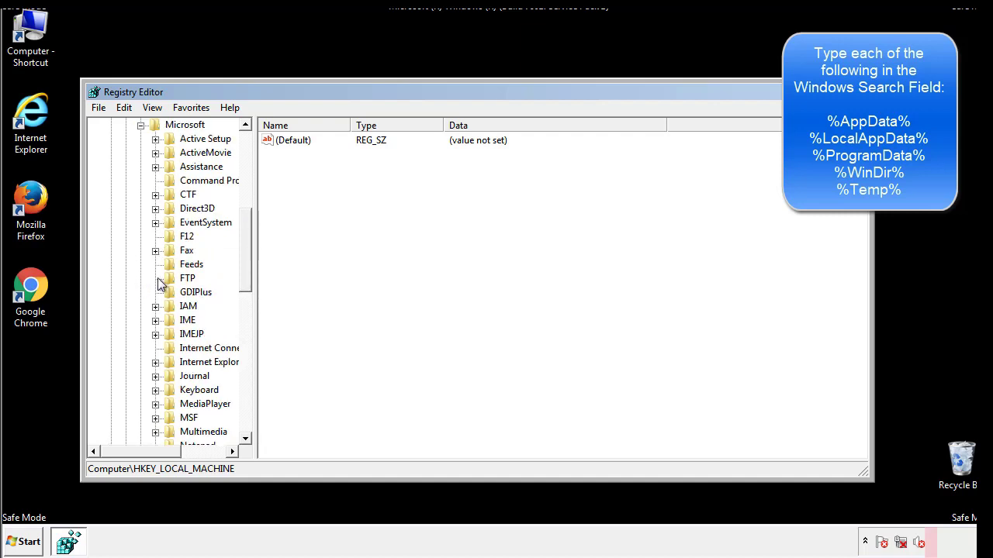
{"action": "scroll", "scroll_direction": "down", "scroll_amount": 3}
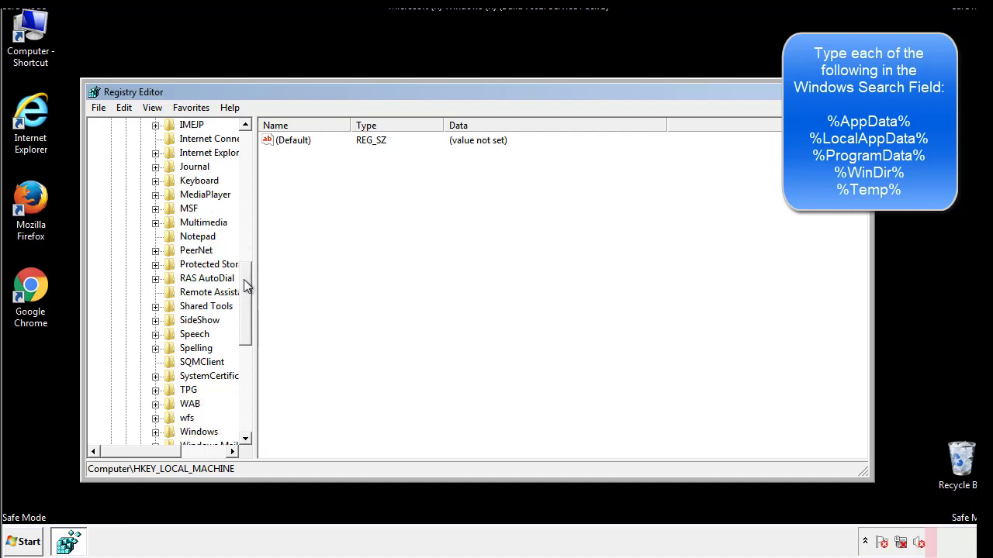
{"action": "scroll", "scroll_direction": "down", "scroll_amount": 3}
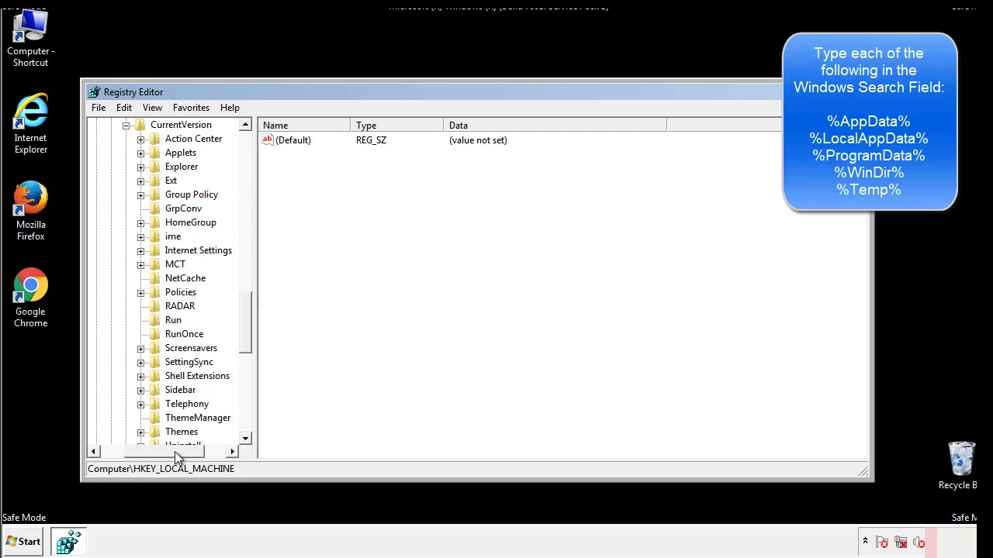
{"action": "left_click", "coordinate": [174, 319]}
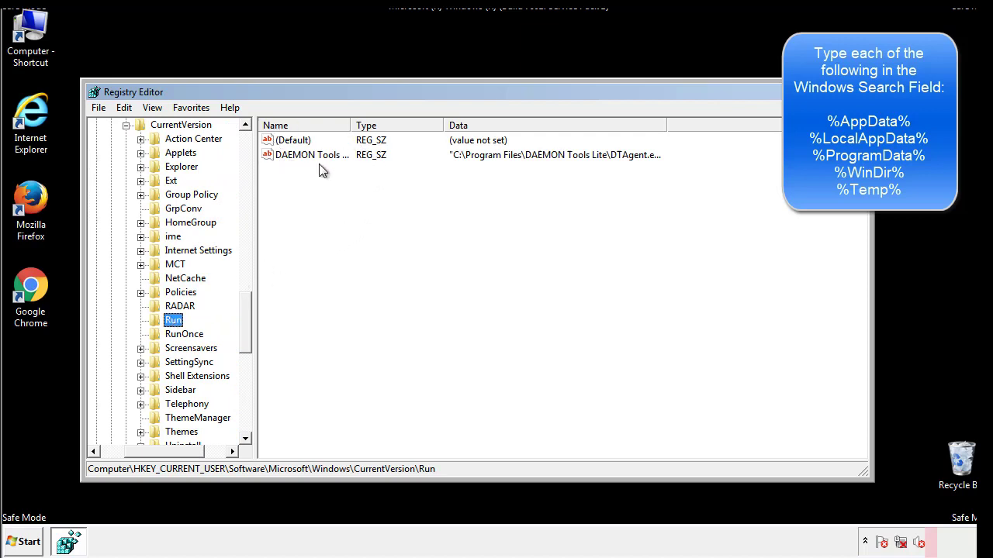
{"action": "mouse_move", "coordinate": [425, 183]}
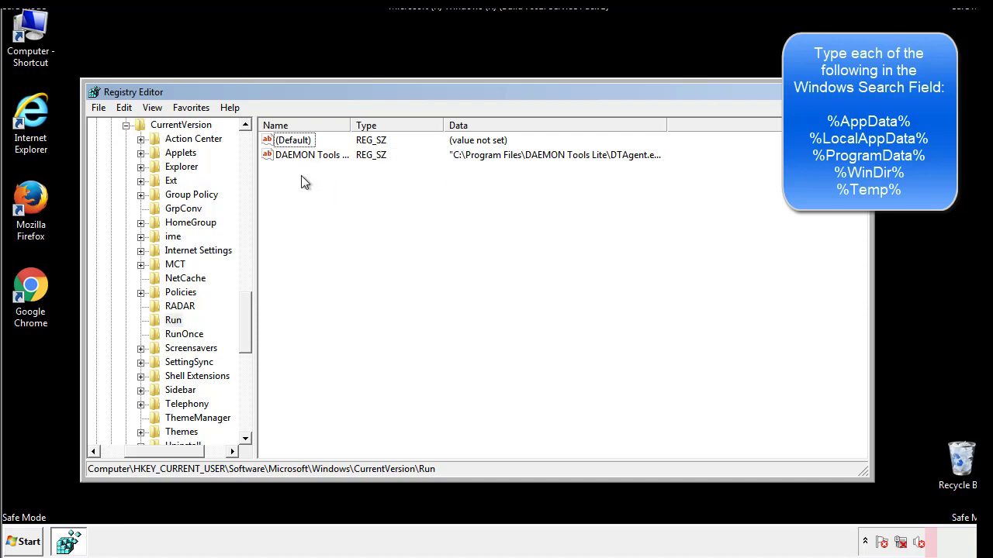
{"action": "mouse_move", "coordinate": [359, 183]}
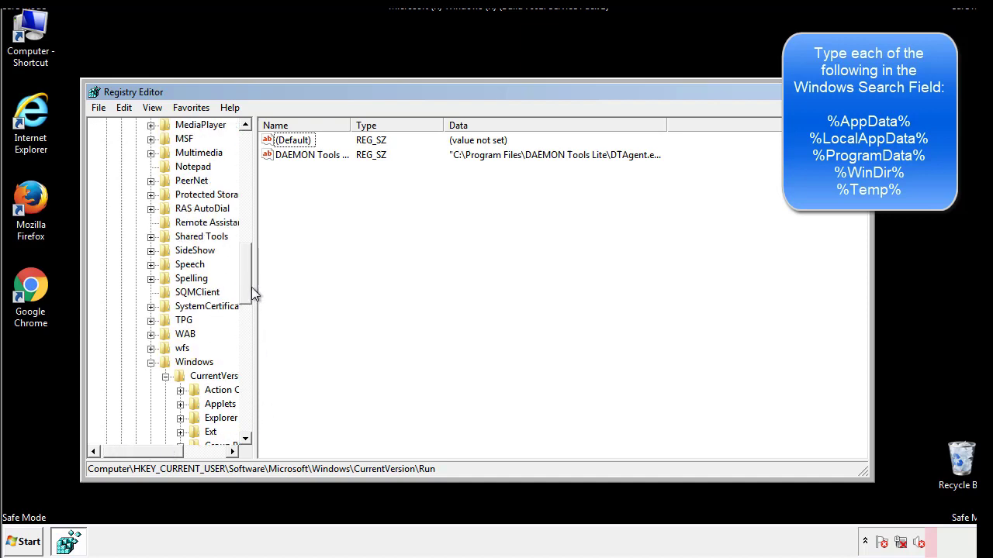
Search the registry for %appdata% and %temp%, landing on the VolumeCaches Temporary Files key
{"action": "left_click", "coordinate": [194, 363]}
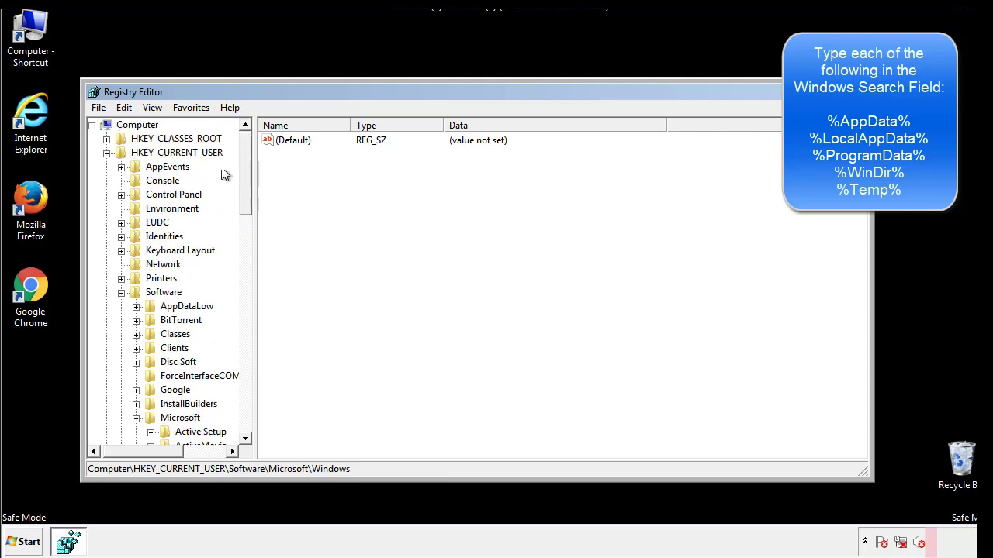
{"action": "left_click", "coordinate": [124, 107]}
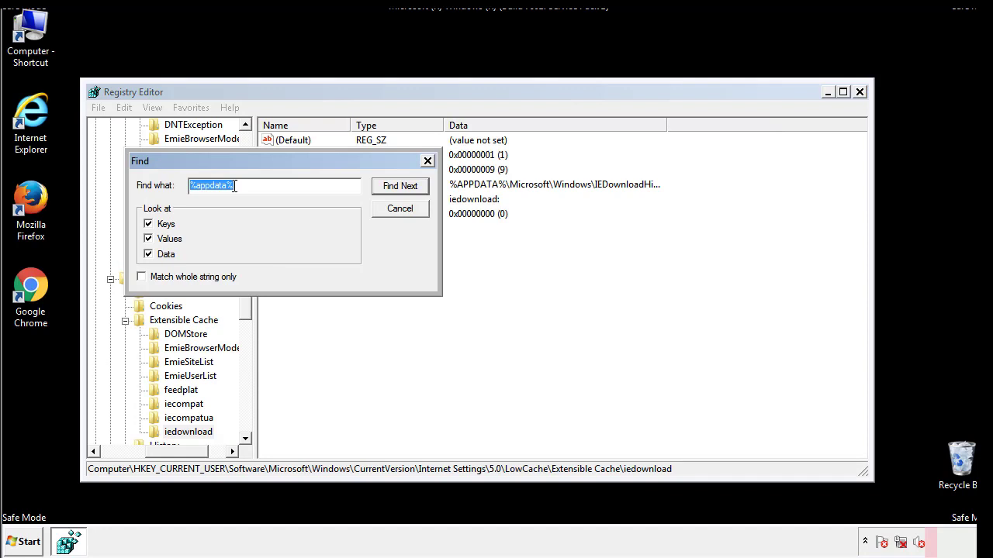
{"action": "type", "text": "%temp%"}
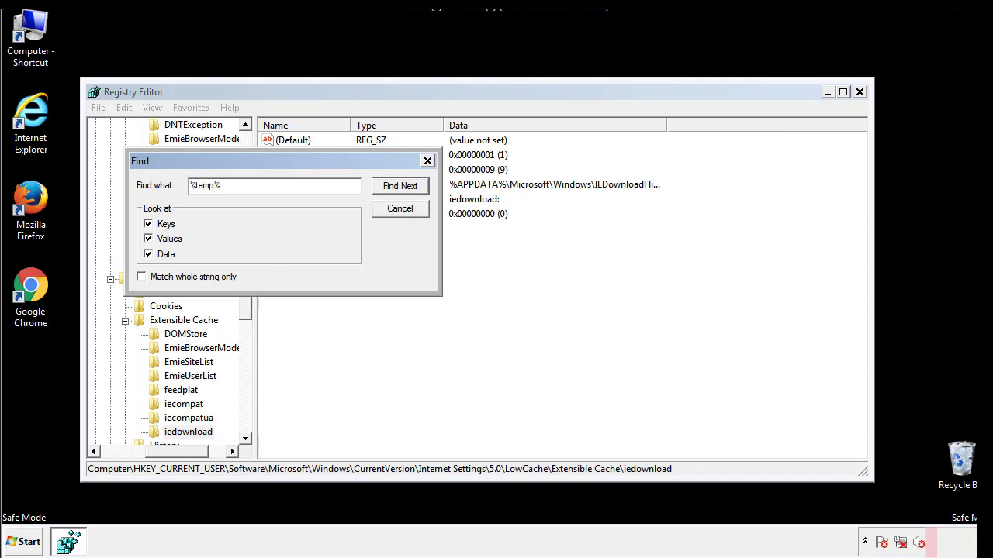
{"action": "left_click", "coordinate": [401, 186]}
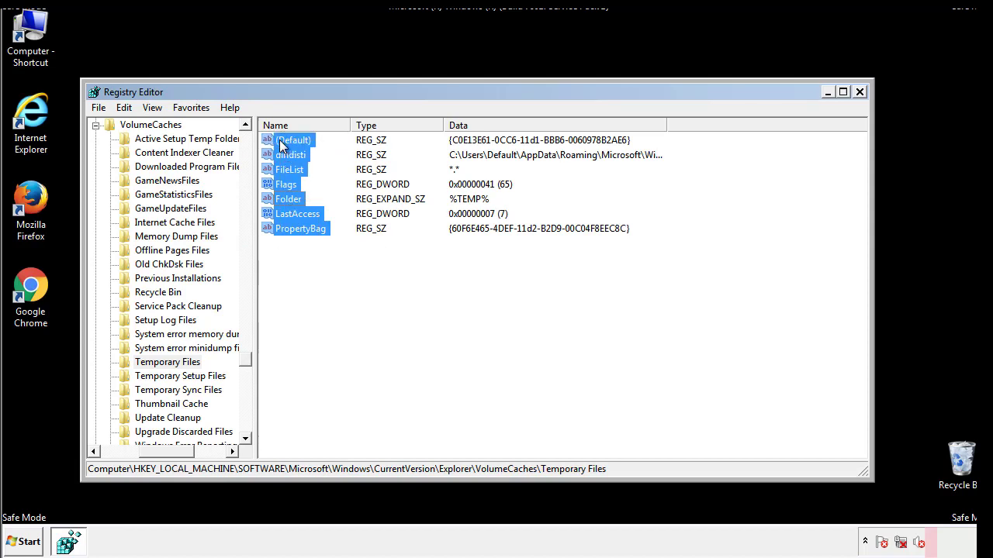
Delete all non-default values under the Temporary Files key and close Registry Editor
{"action": "right_click", "coordinate": [293, 140]}
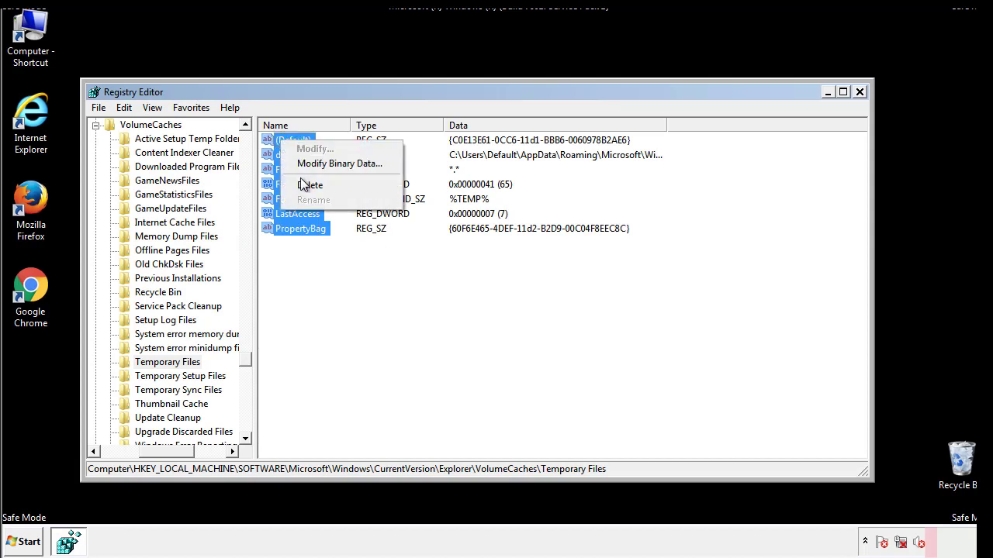
{"action": "left_click", "coordinate": [310, 184]}
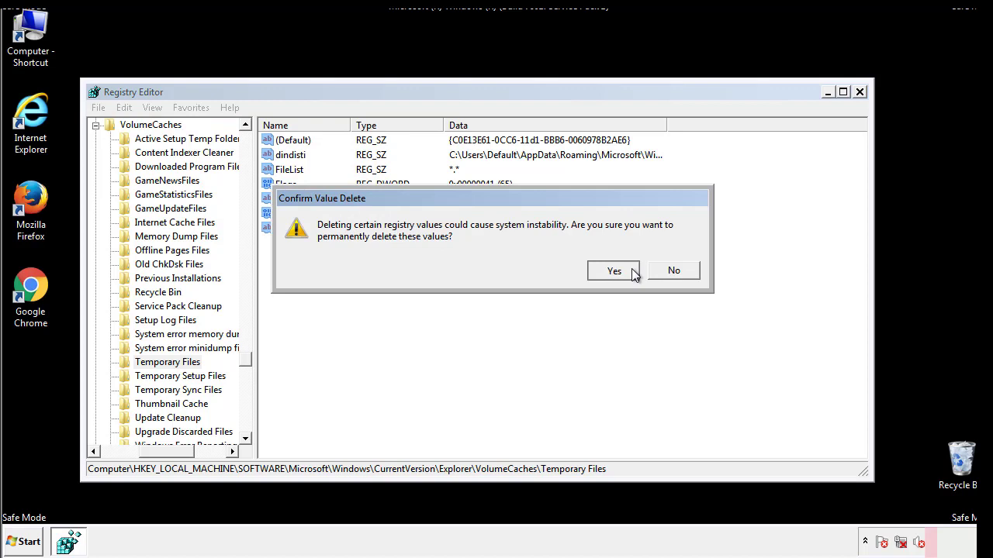
{"action": "left_click", "coordinate": [615, 270]}
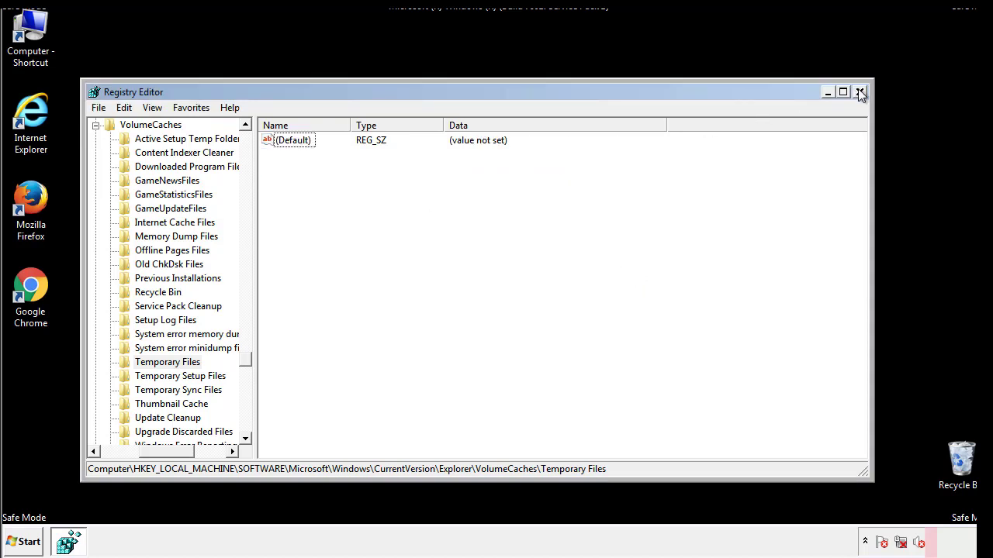
{"action": "left_click", "coordinate": [859, 92]}
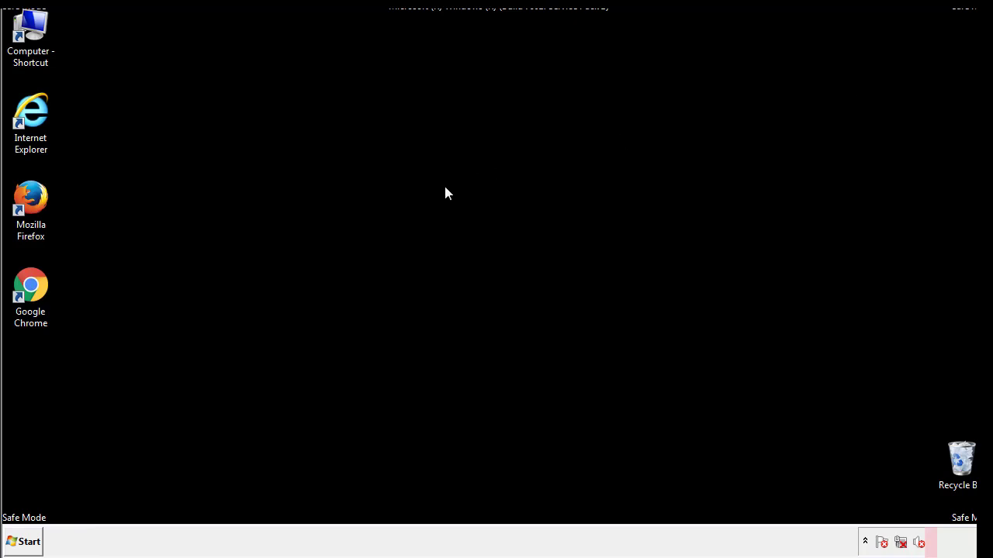
{"action": "mouse_move", "coordinate": [41, 389]}
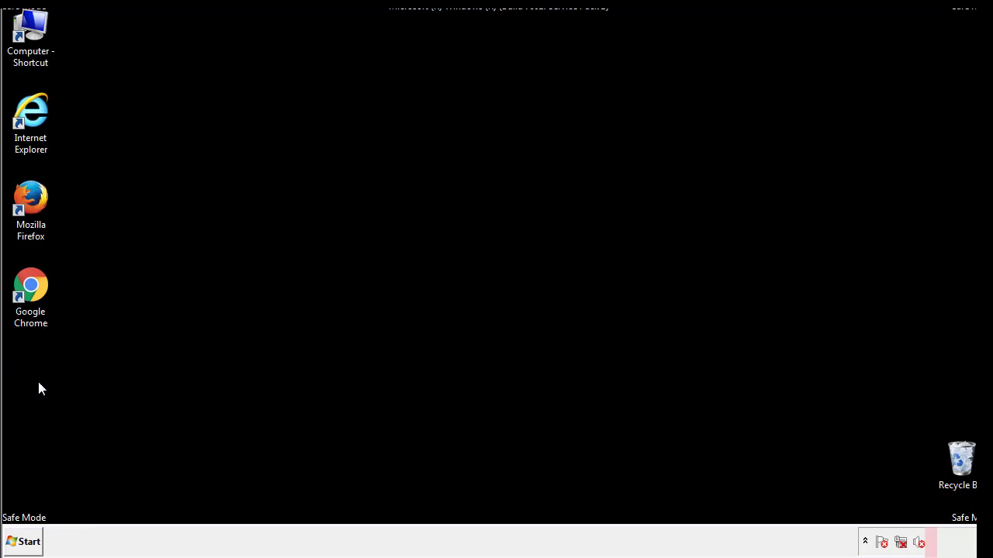
Via msconfig's Boot settings, uncheck Safe boot and restart the computer to apply it
{"action": "left_click", "coordinate": [23, 541]}
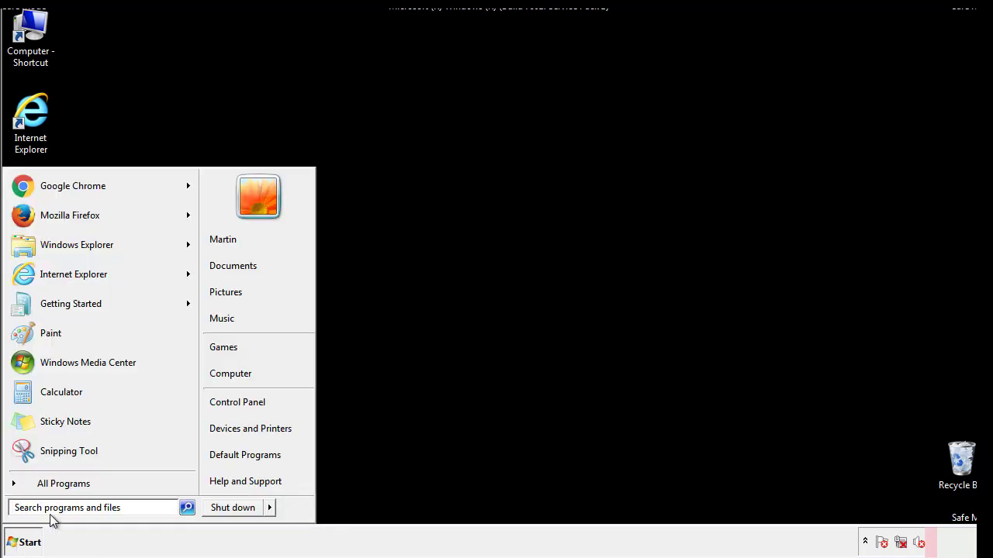
{"action": "type", "text": "mscon"}
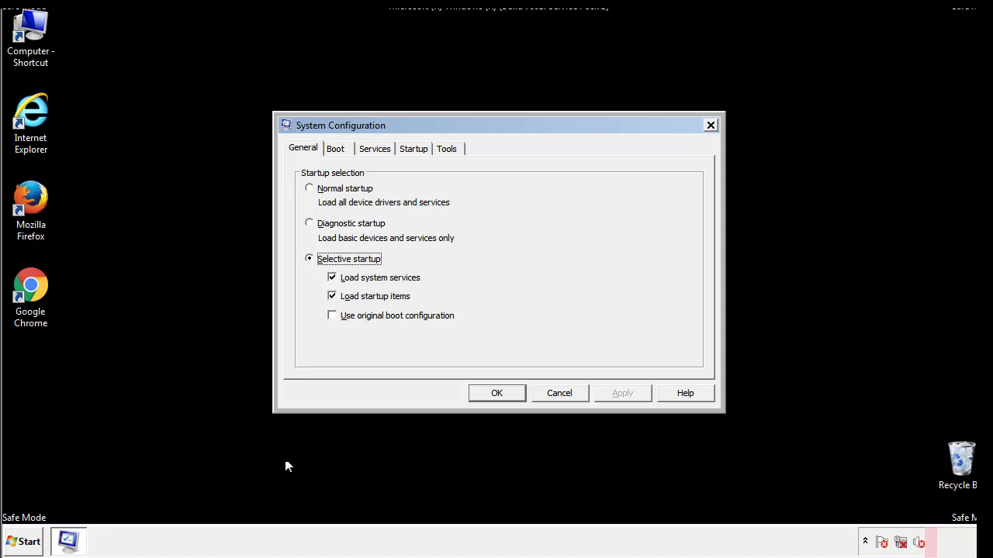
{"action": "left_click", "coordinate": [335, 149]}
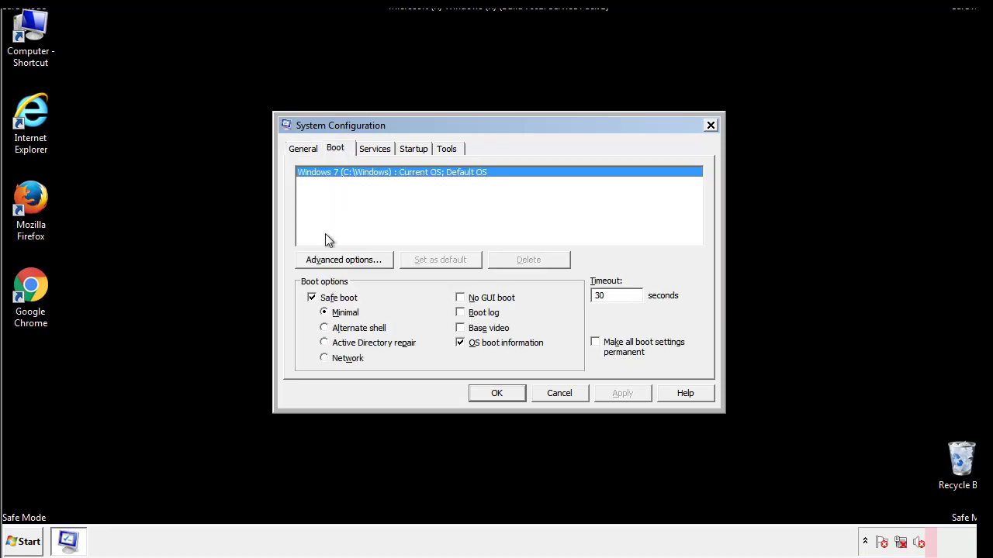
{"action": "left_click", "coordinate": [312, 298]}
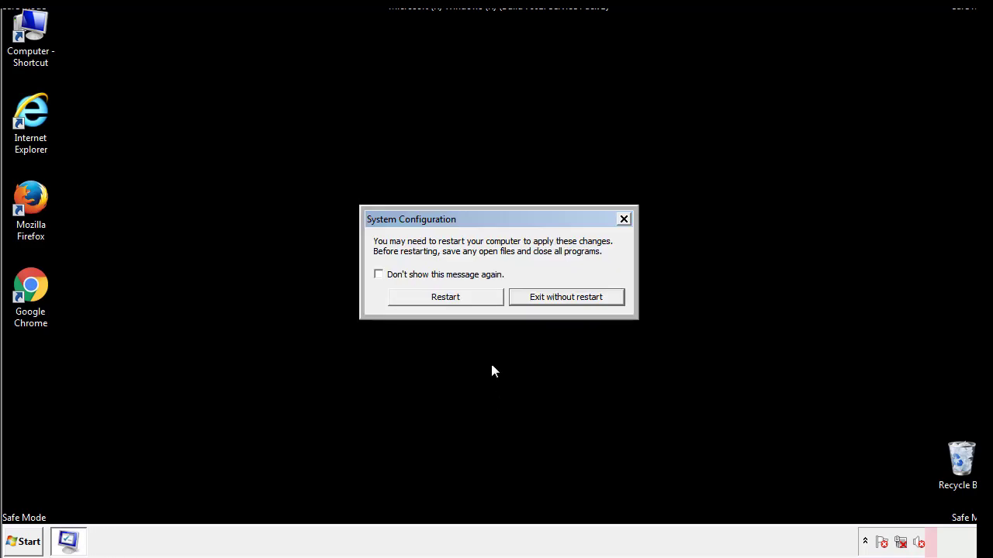
{"action": "left_click", "coordinate": [446, 296]}
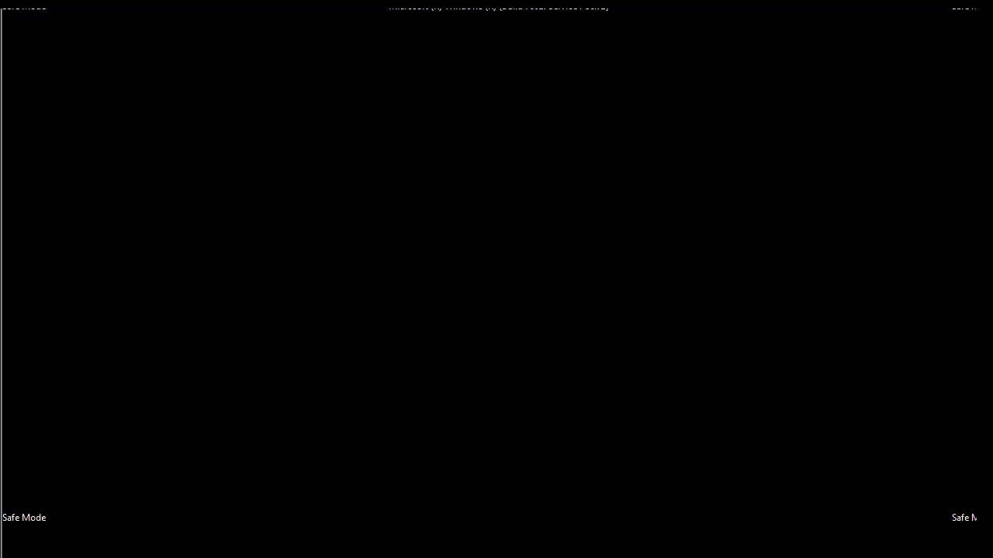